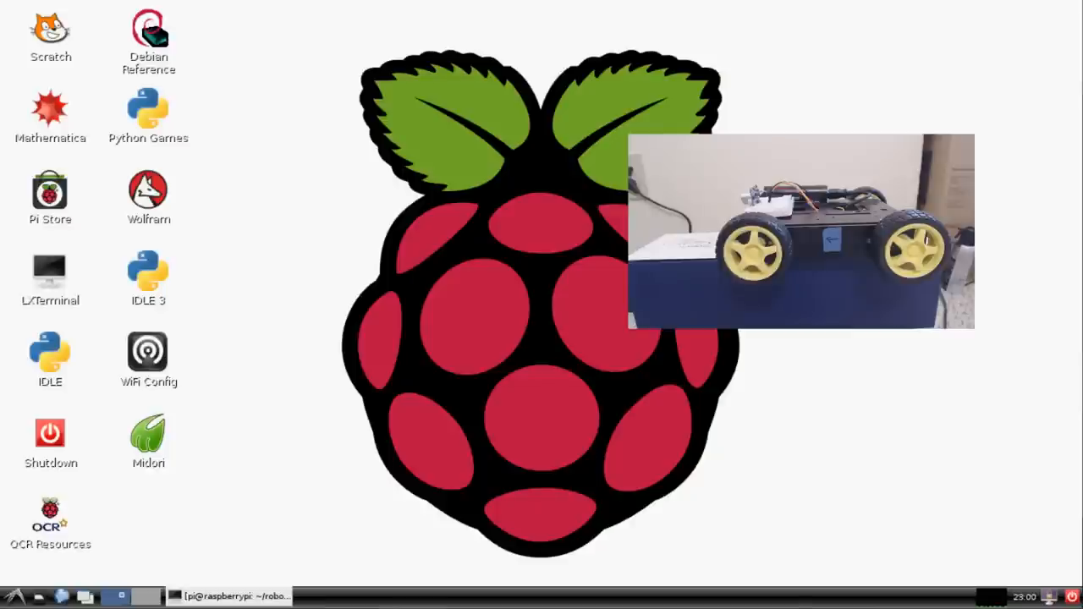
{"action": "mouse_move", "coordinate": [491, 174]}
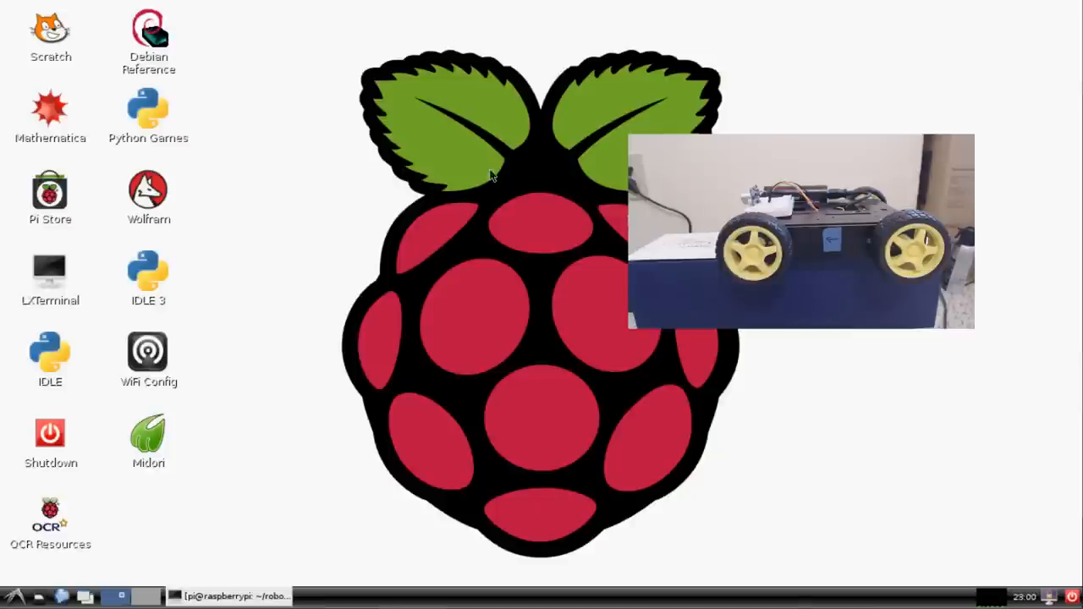
{"action": "mouse_move", "coordinate": [380, 241]}
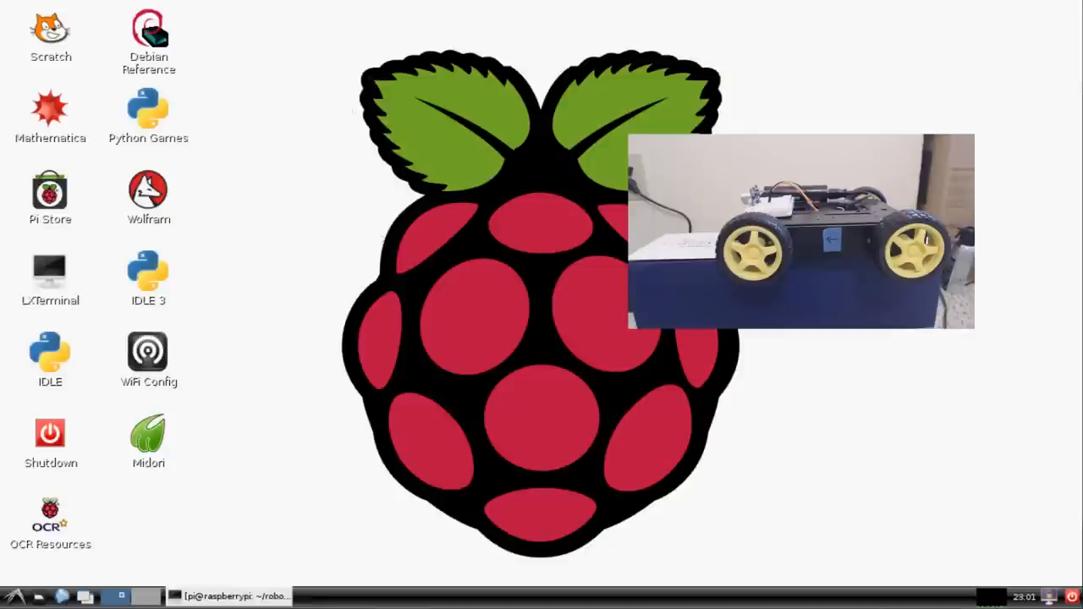
- Open LXTerminal, change into the robotics folder and list its files
{"action": "left_click", "coordinate": [50, 271]}
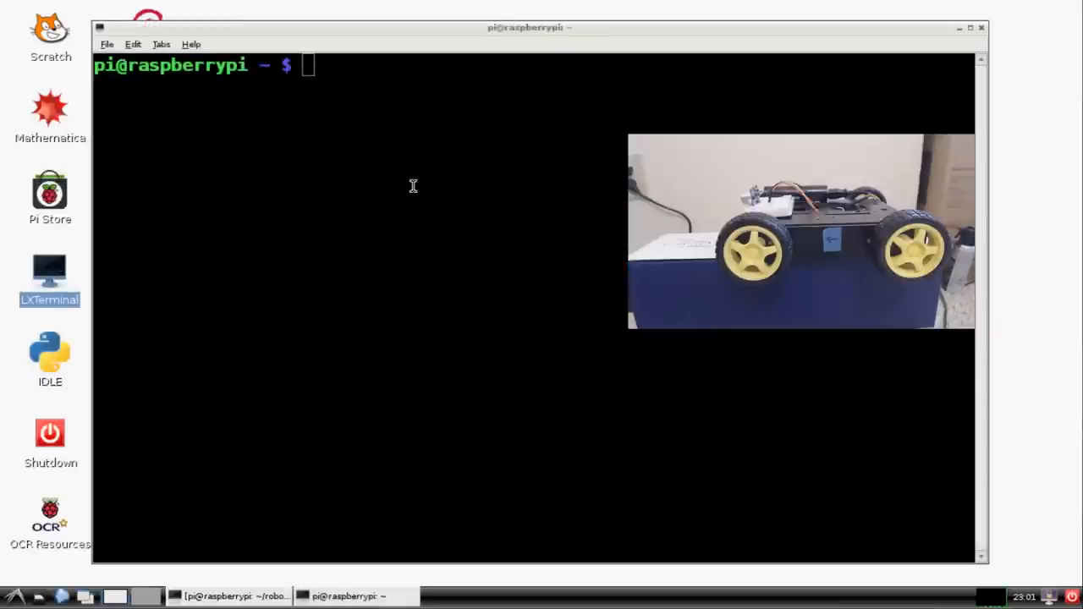
{"action": "mouse_move", "coordinate": [344, 548]}
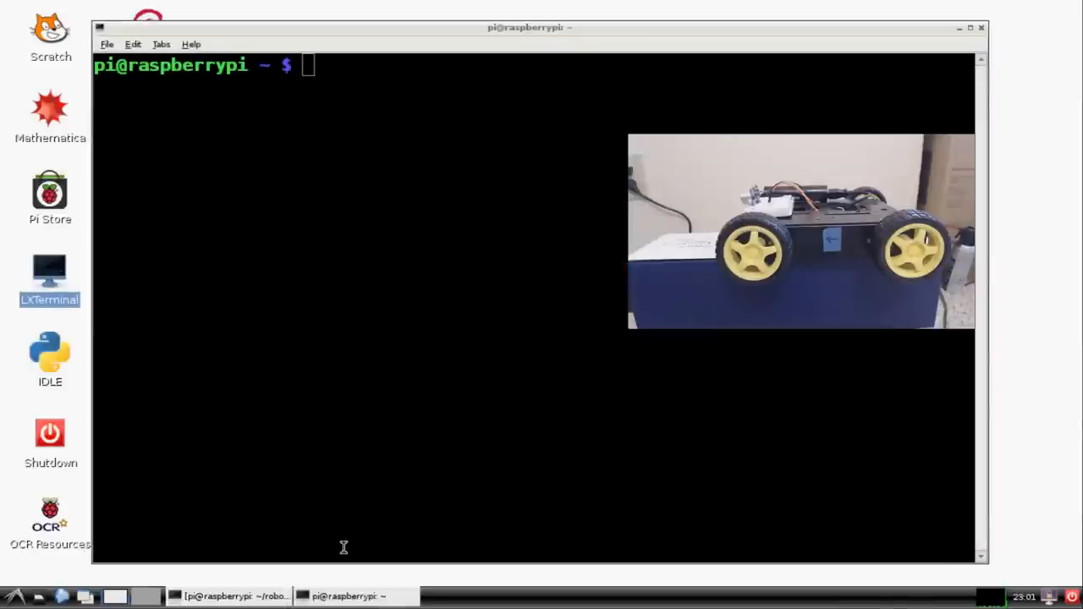
{"action": "right_click", "coordinate": [233, 596]}
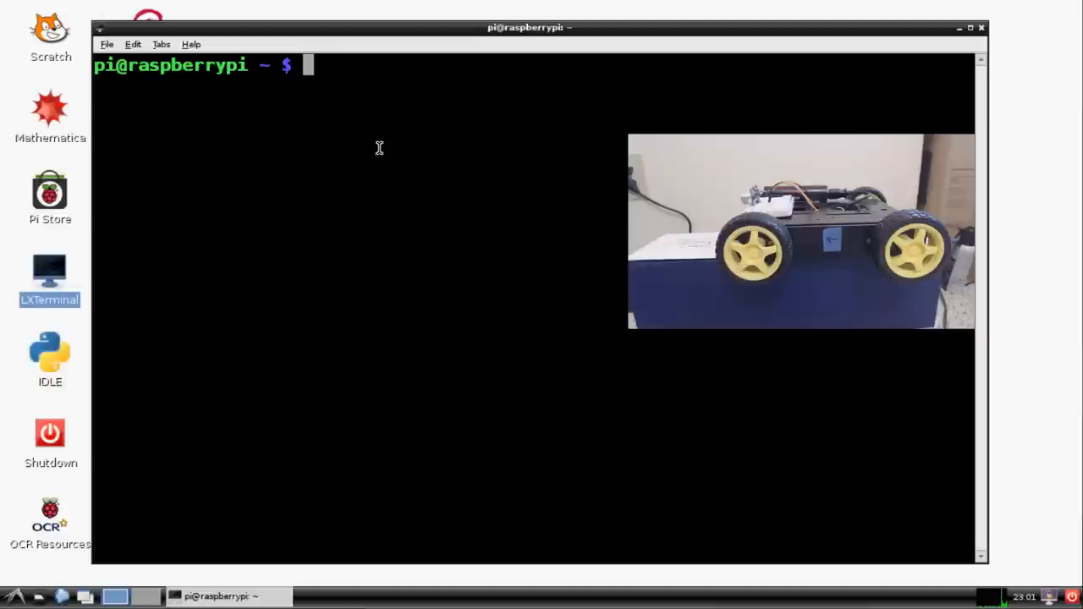
{"action": "mouse_move", "coordinate": [378, 96]}
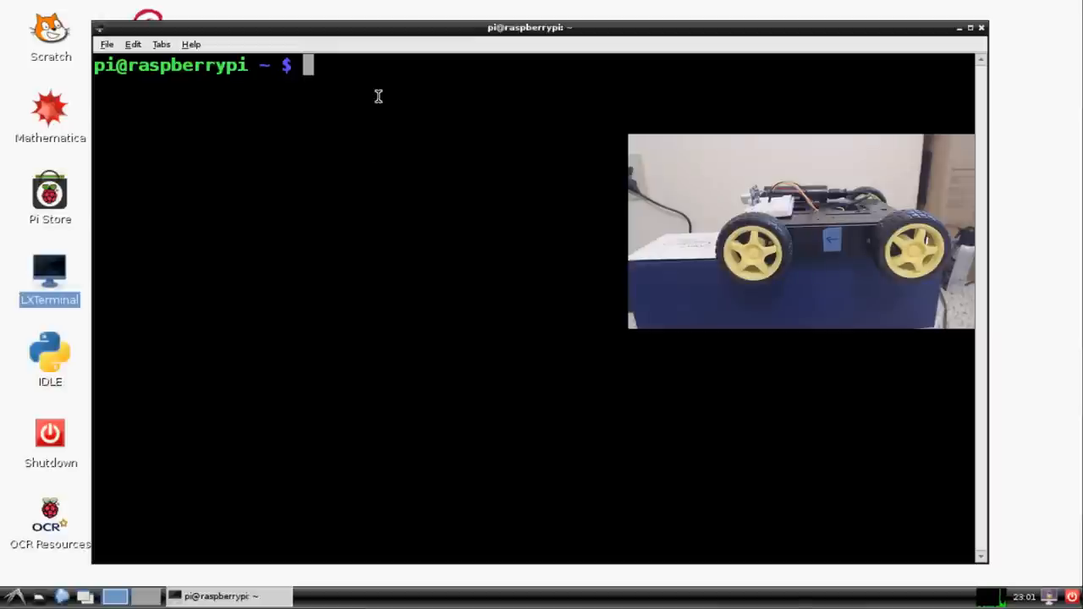
{"action": "type", "text": "c"}
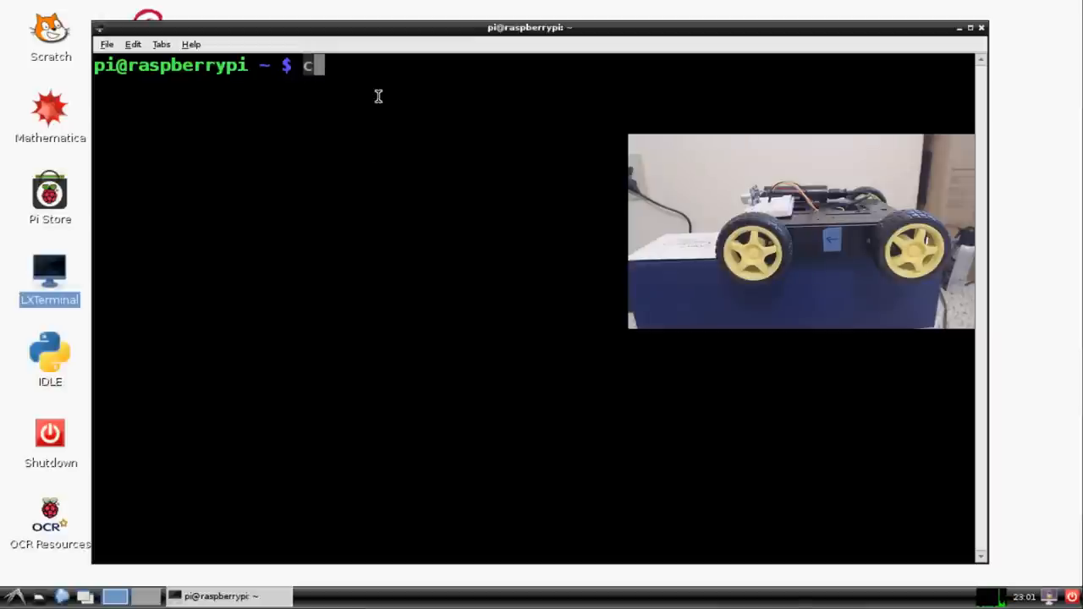
{"action": "type", "text": "d robotic"}
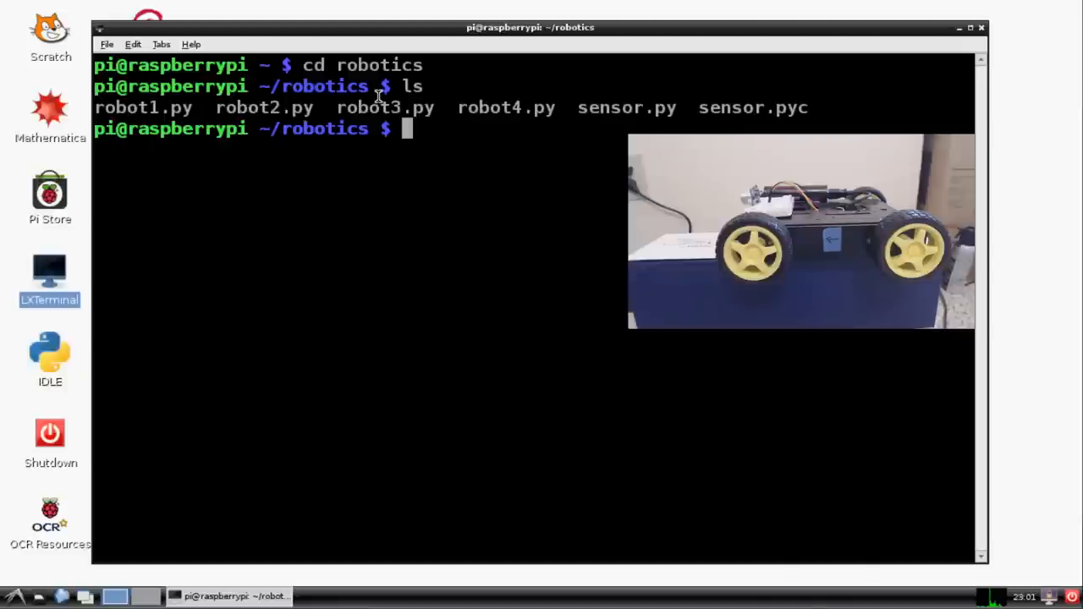
- Open robot4.py with sudo nano, scroll through it and add a blank line below the imports
{"action": "type", "text": "sudo n"}
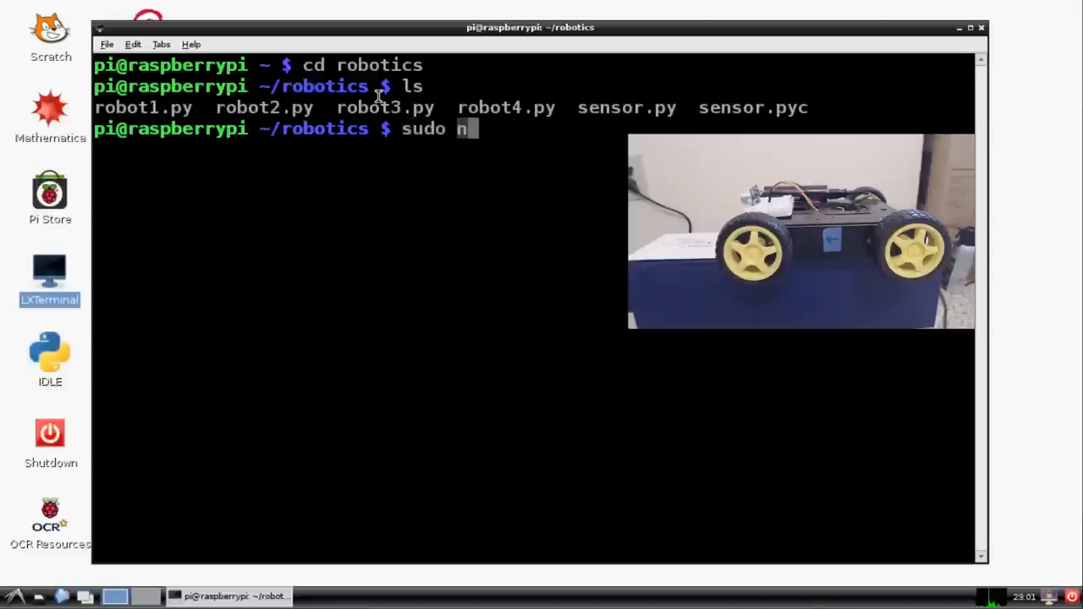
{"action": "type", "text": "ano robot4.py"}
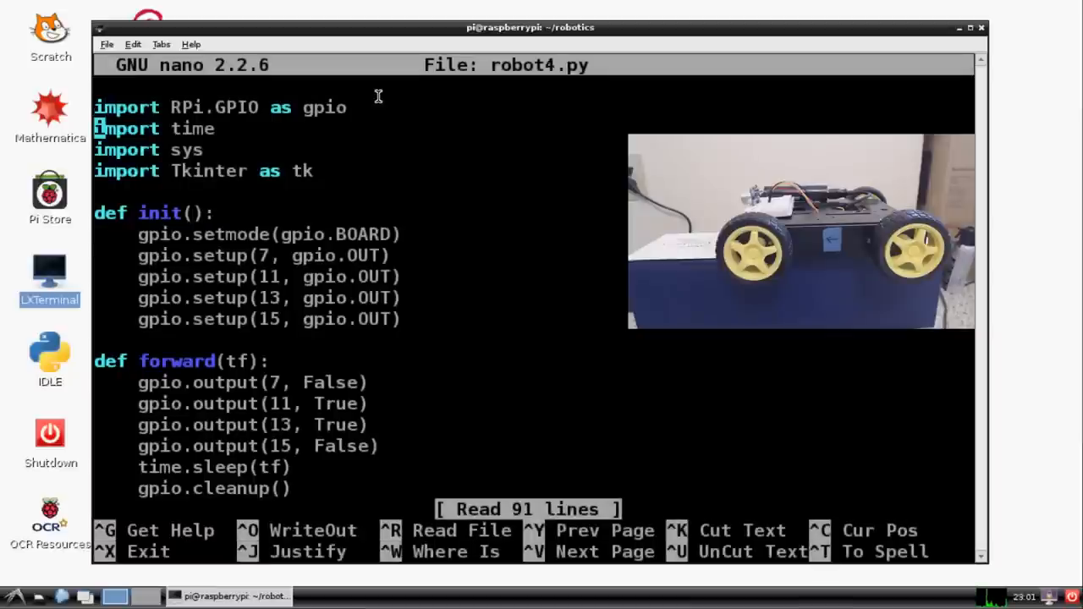
{"action": "scroll", "scroll_direction": "down", "scroll_amount": 3}
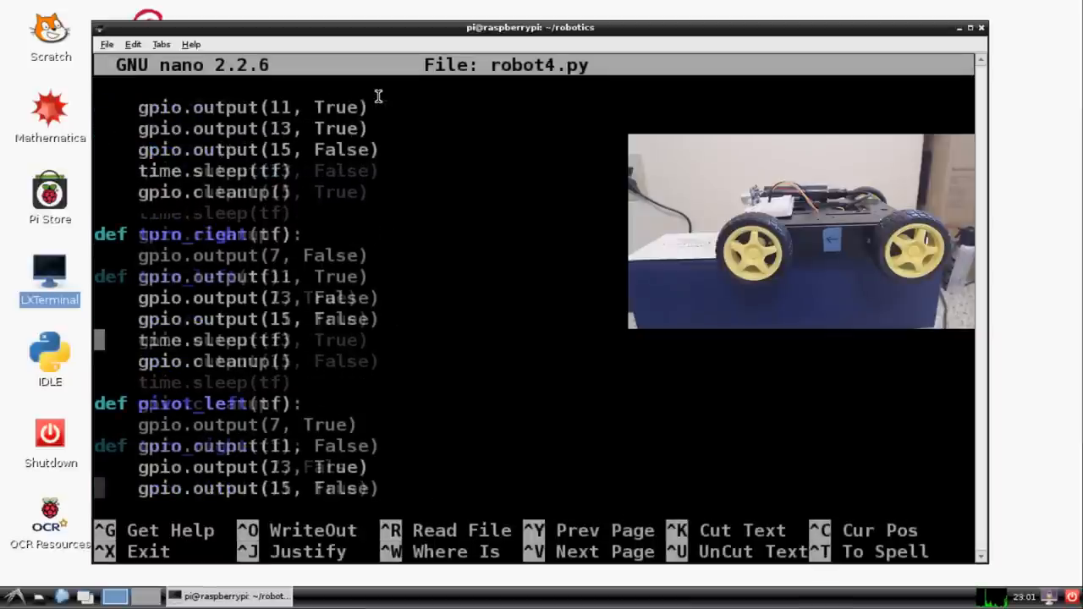
{"action": "scroll", "scroll_direction": "down", "scroll_amount": 3}
{"action": "type", "text": "import Tkinter as tk"}
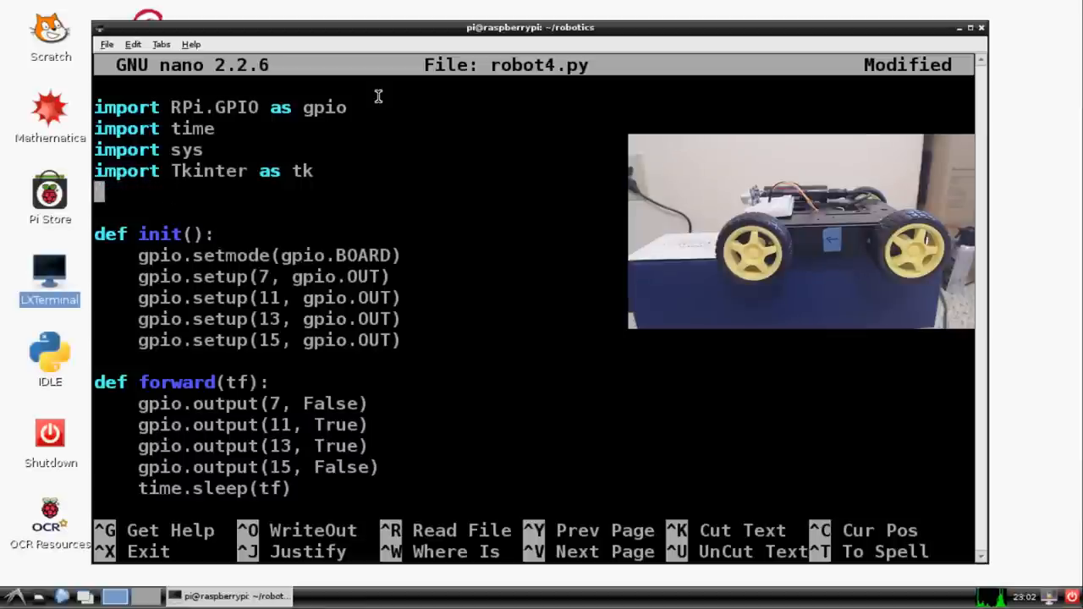
- Type 'from sensor import distance' on the new line below the imports
{"action": "type", "text": "from sensor"}
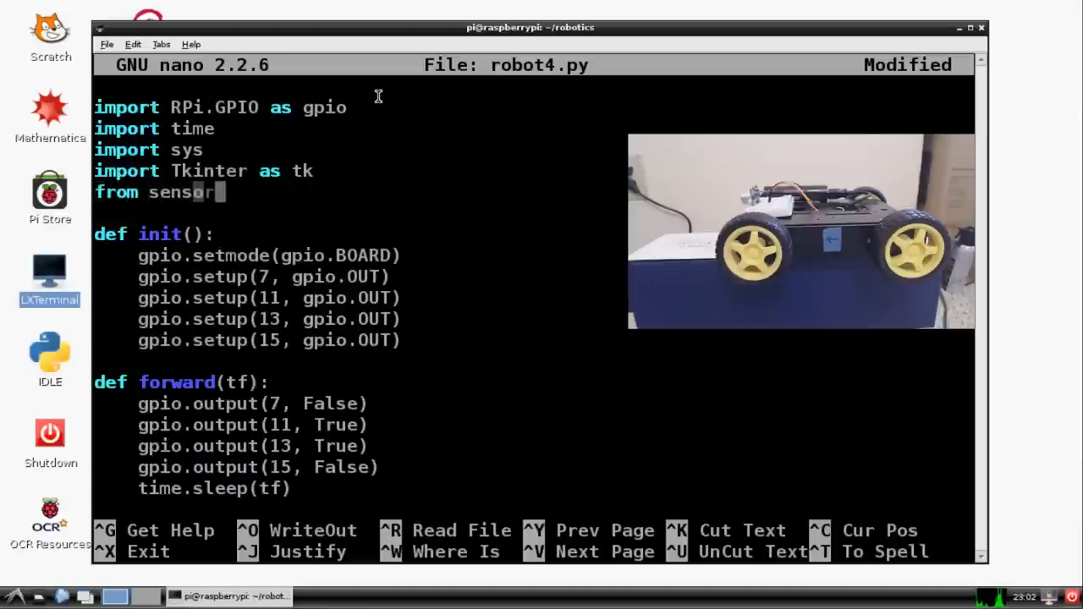
{"action": "type", "text": "import dist"}
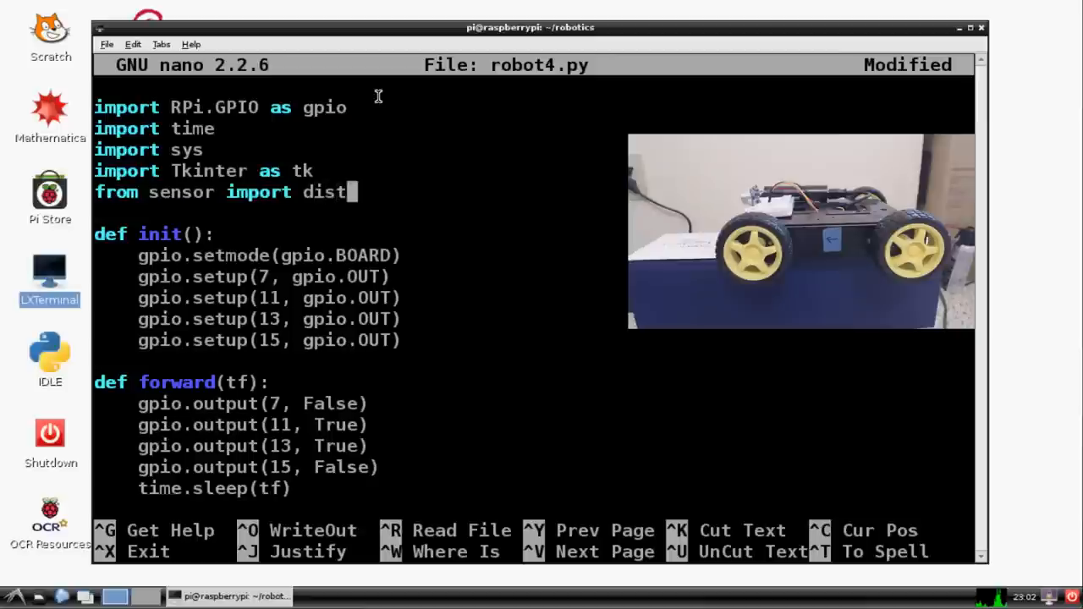
{"action": "type", "text": "ance"}
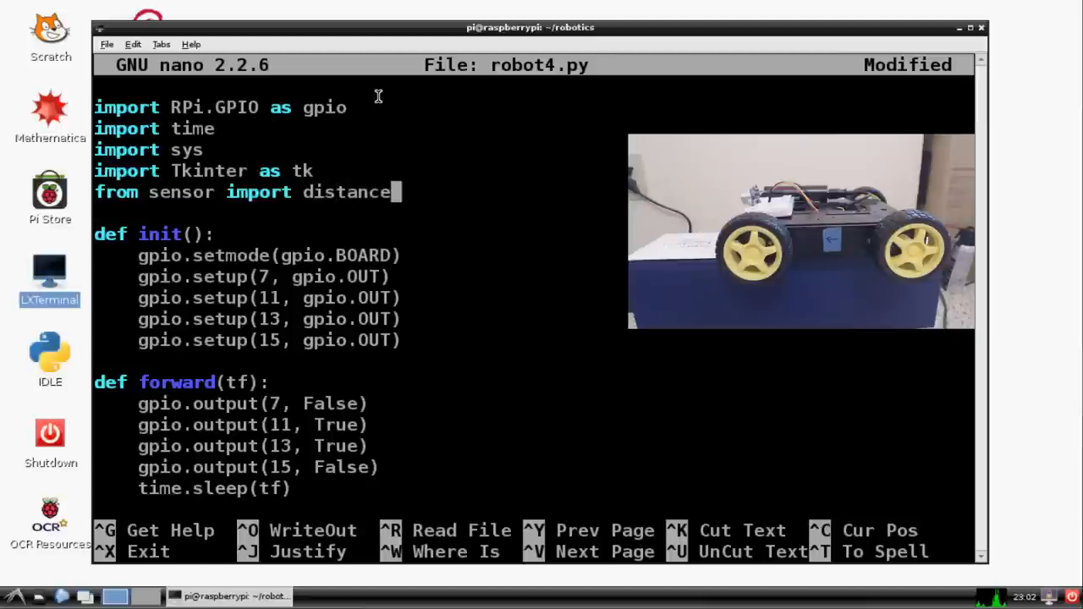
{"action": "mouse_move", "coordinate": [398, 96]}
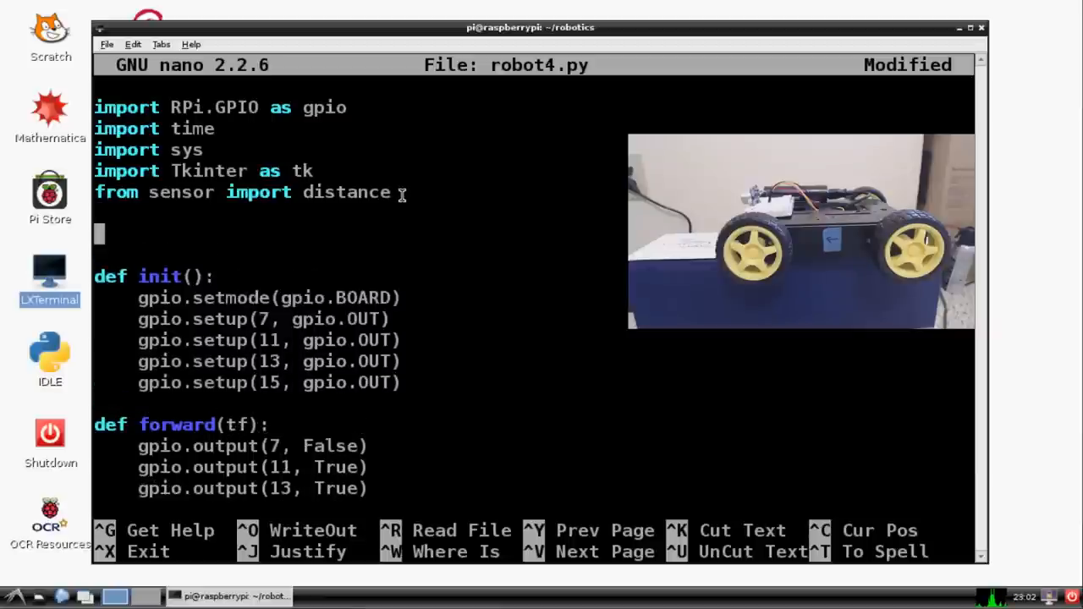
- Exit nano and save the edited script as robot5.py
{"action": "key", "text": "ctrl+x"}
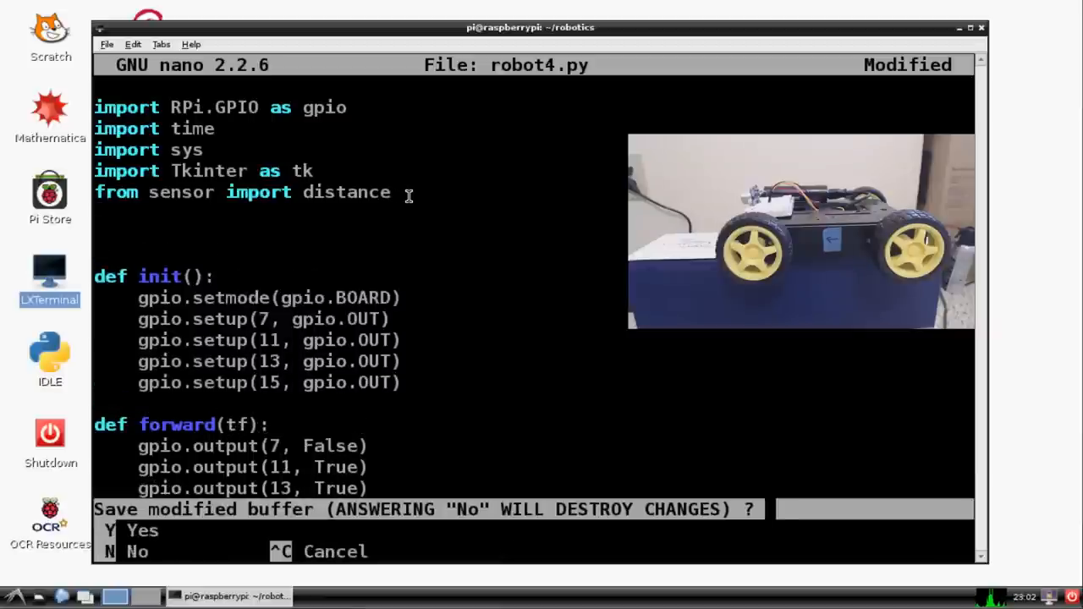
{"action": "key", "text": "y"}
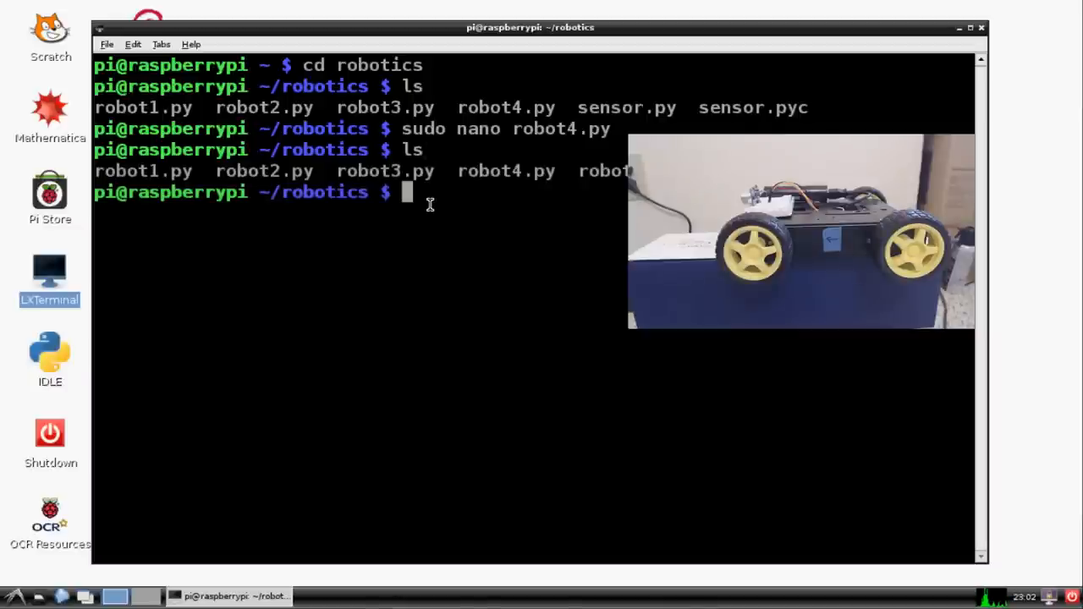
- Open robot5.py with sudo nano and scroll down to the key handler's pass line
{"action": "type", "text": "sudo nano"}
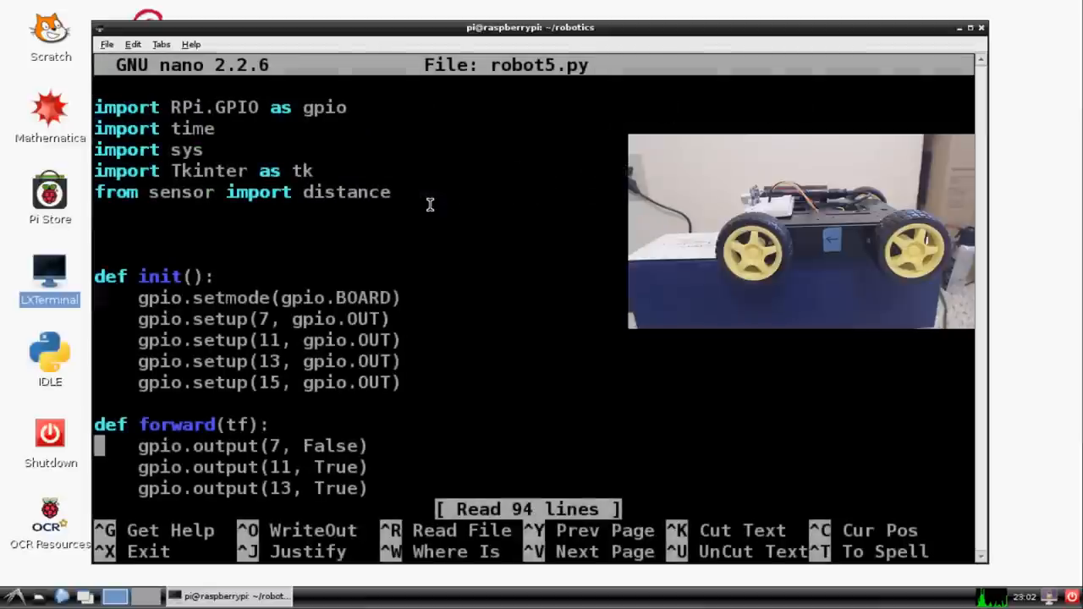
{"action": "scroll", "scroll_direction": "down", "scroll_amount": 3}
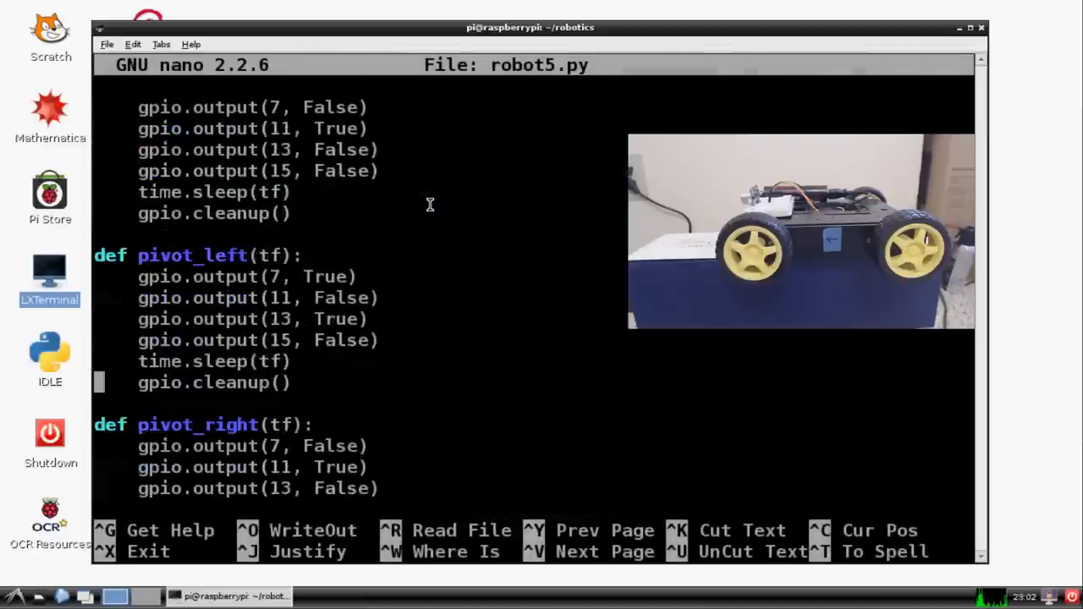
{"action": "scroll", "scroll_direction": "down", "scroll_amount": 3}
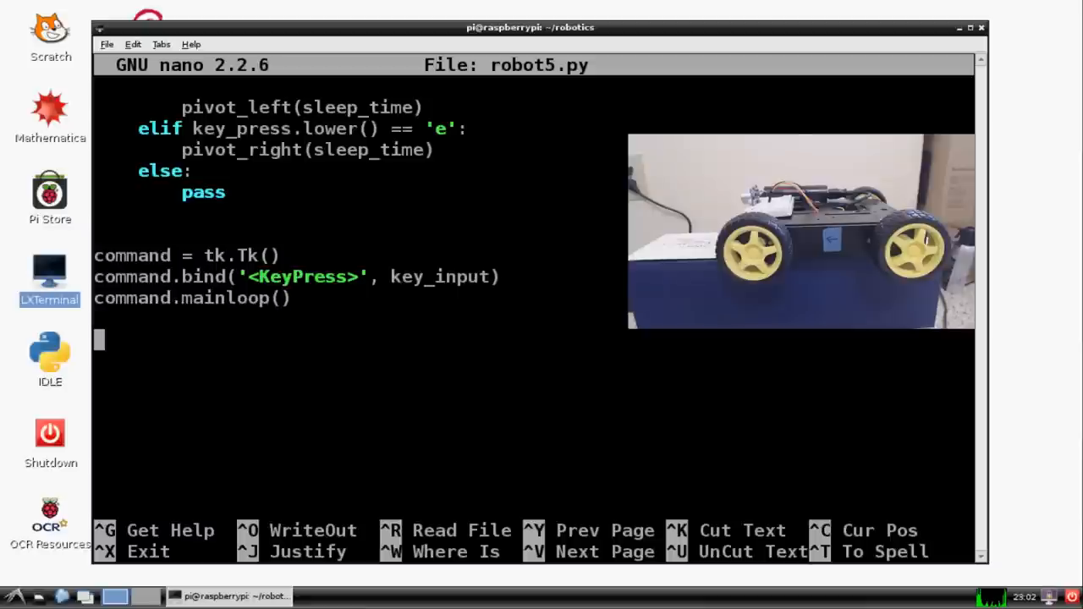
{"action": "mouse_move", "coordinate": [281, 432]}
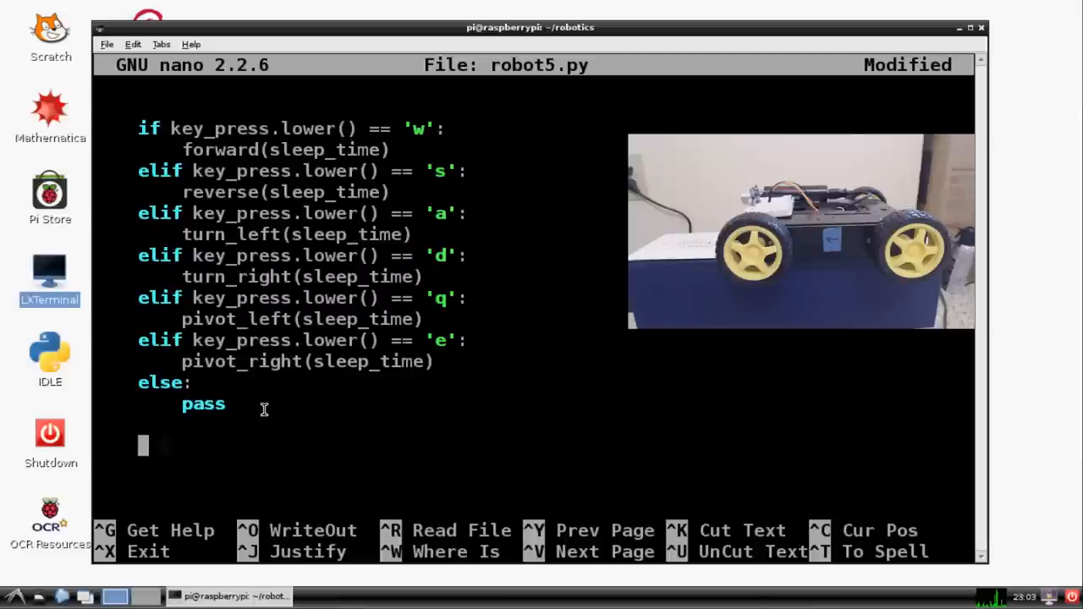
- Add curDis = distance('cm') followed by print('curdis is',curDis)
{"action": "type", "text": "curDis"}
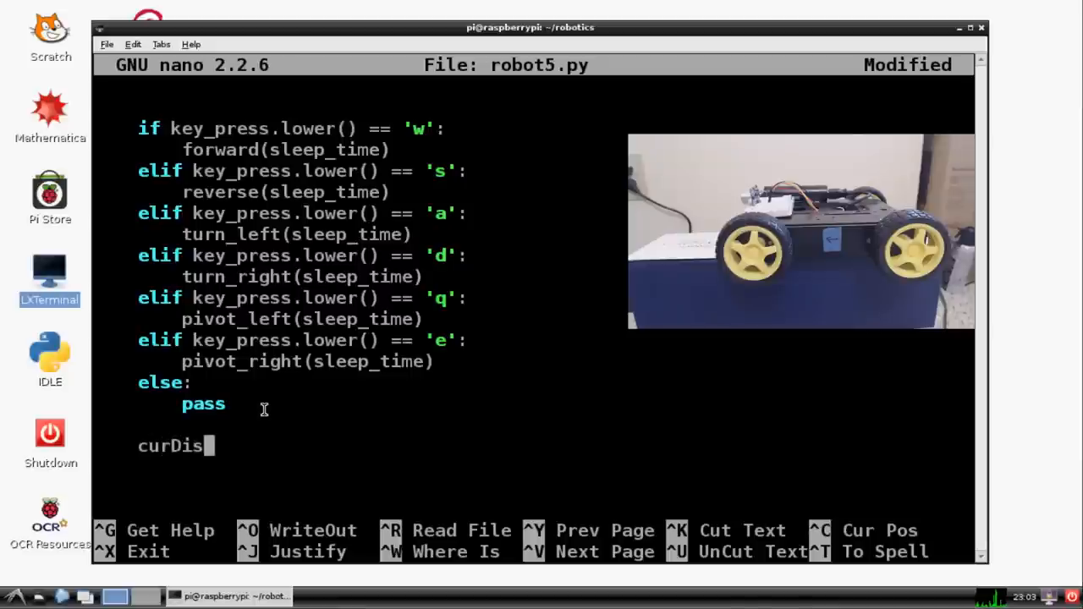
{"action": "type", "text": "= distanc"}
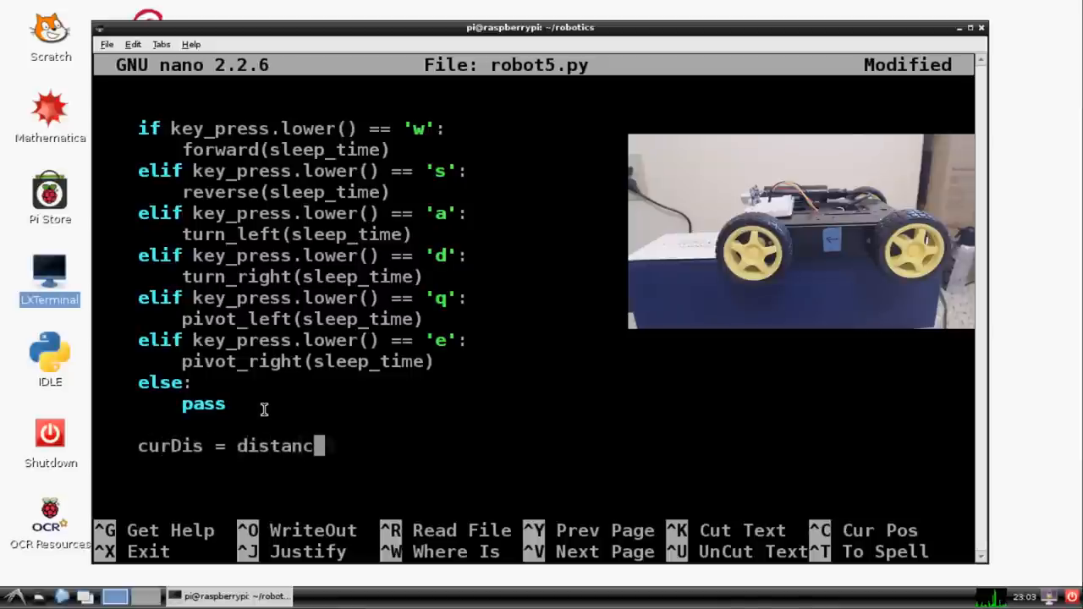
{"action": "type", "text": "e('')"}
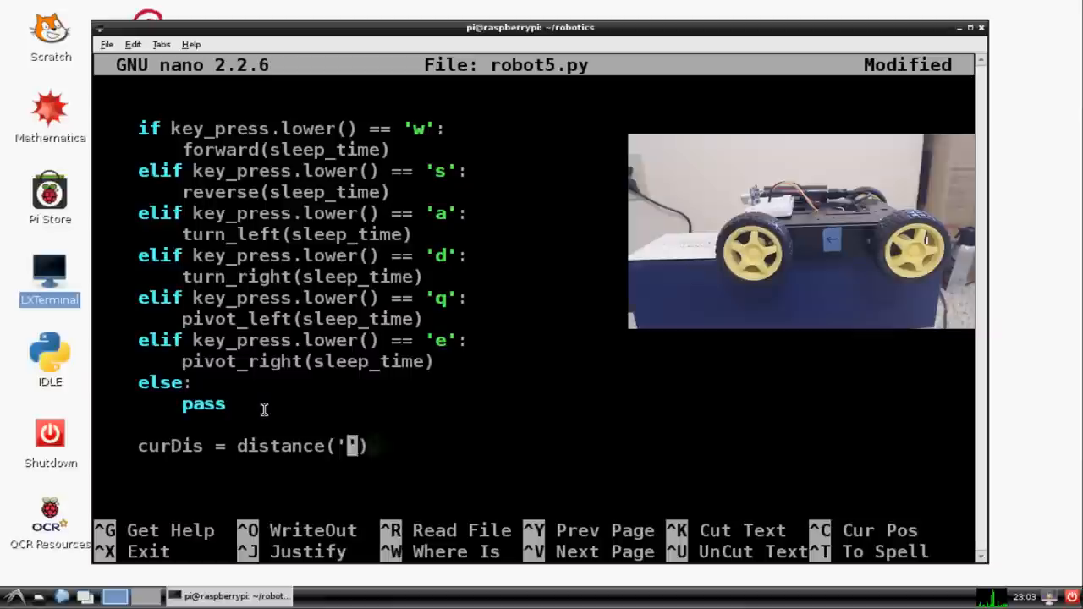
{"action": "type", "text": "cm"}
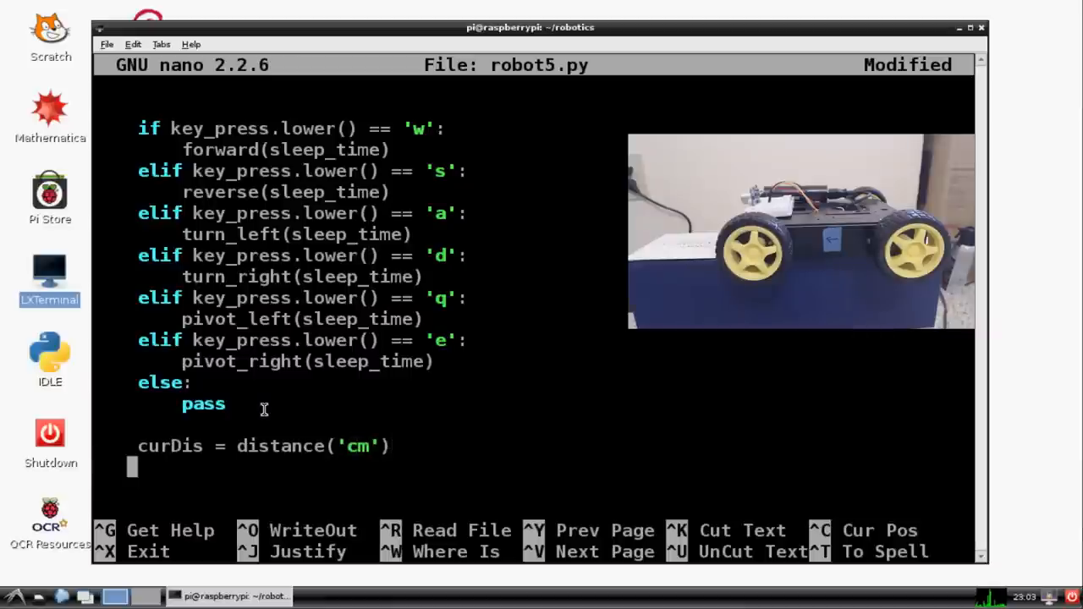
{"action": "type", "text": "print()"}
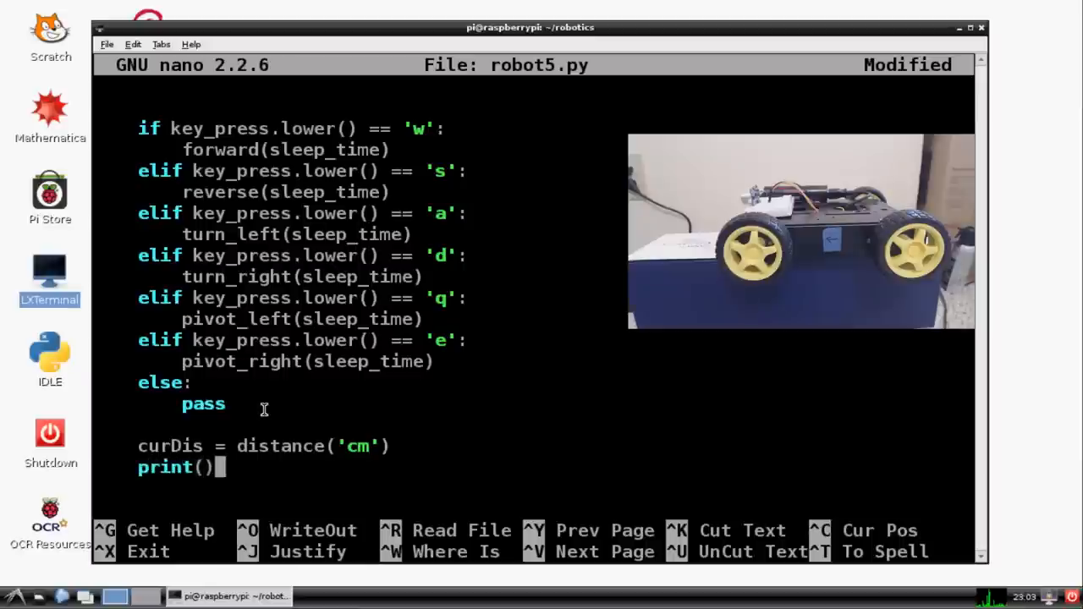
{"action": "type", "text": "'"}
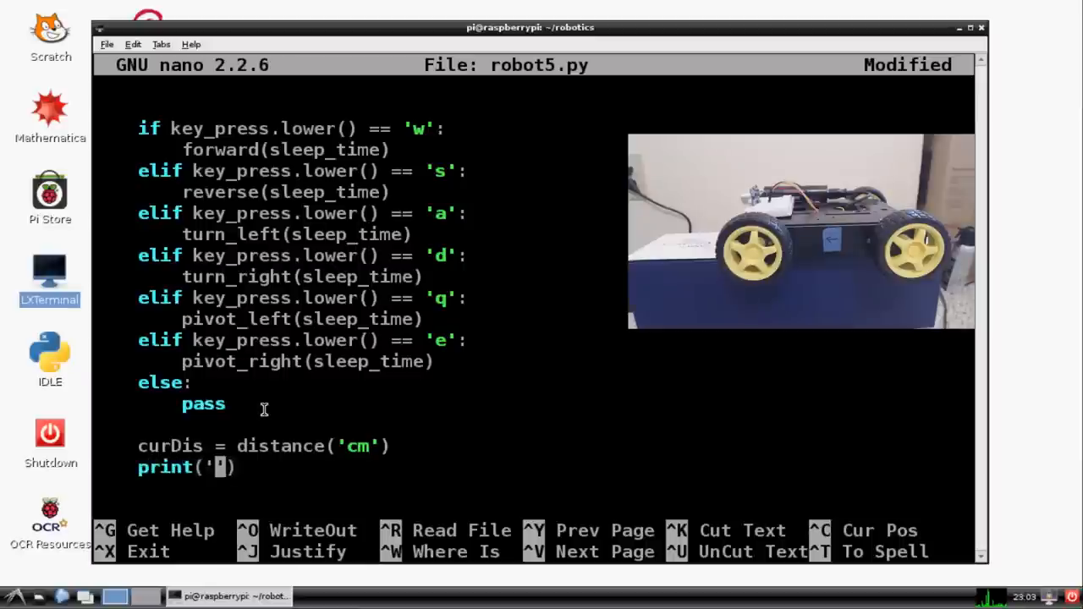
{"action": "type", "text": "curdis is"}
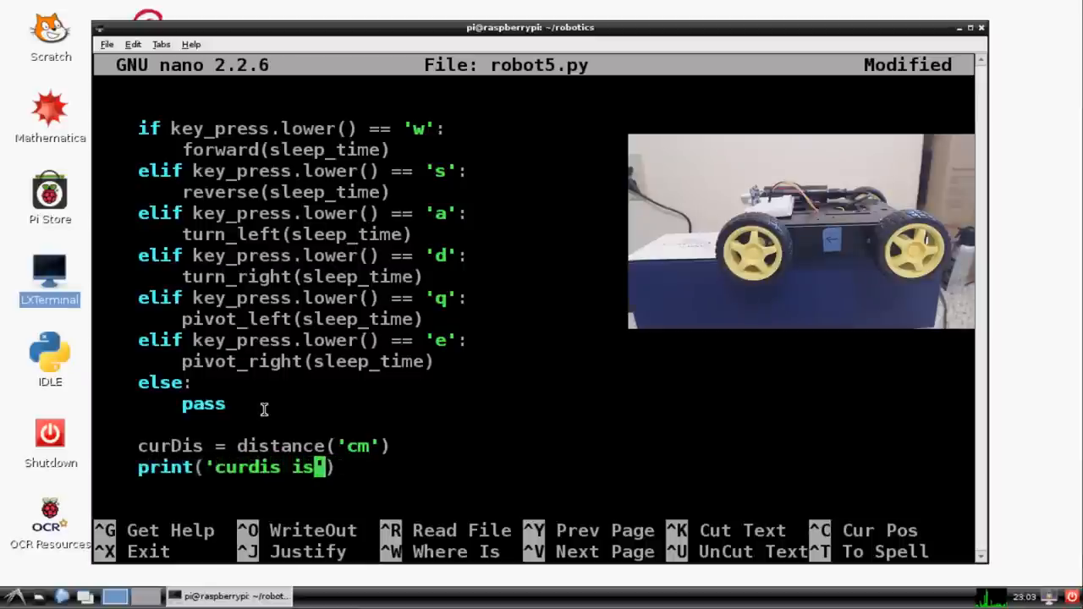
{"action": "type", "text": ",curDis"}
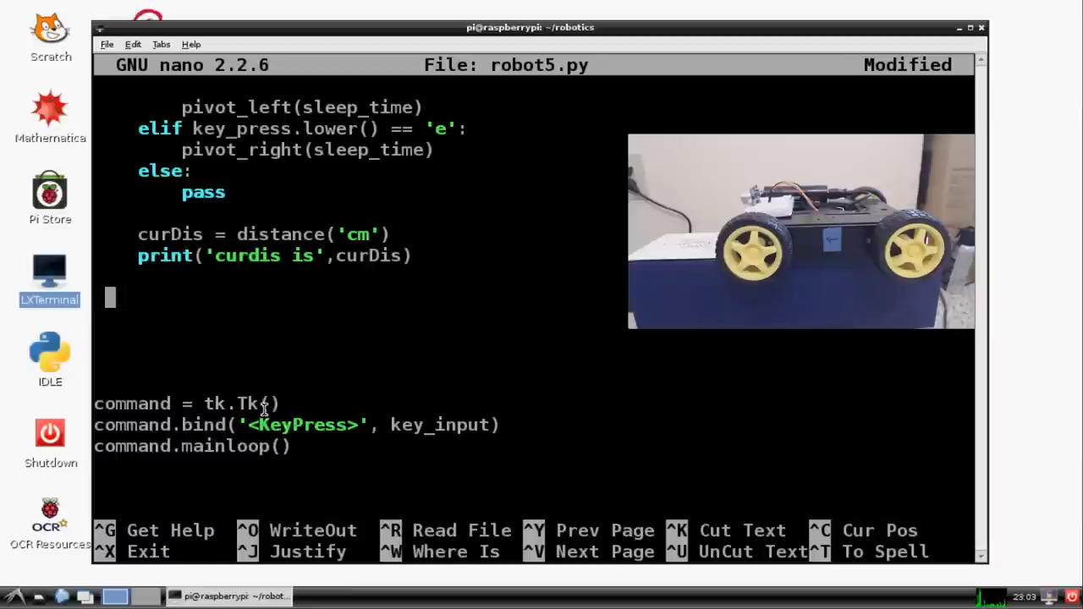
- Add an 'if curDis < 20:' block calling init() and reverse(2)
{"action": "type", "text": "if"}
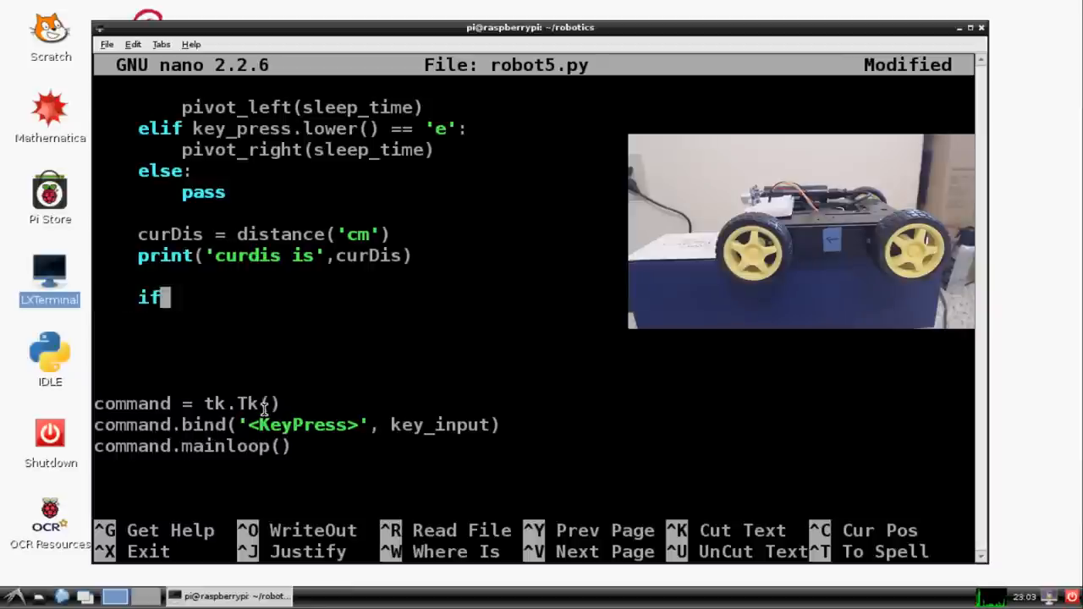
{"action": "type", "text": "curDis"}
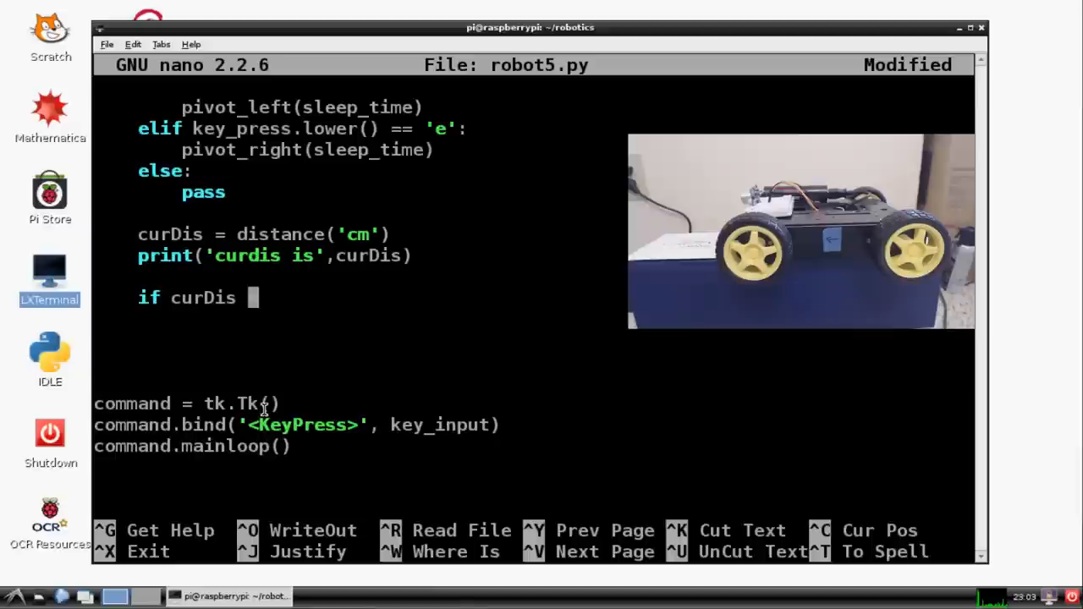
{"action": "type", "text": "< 20:"}
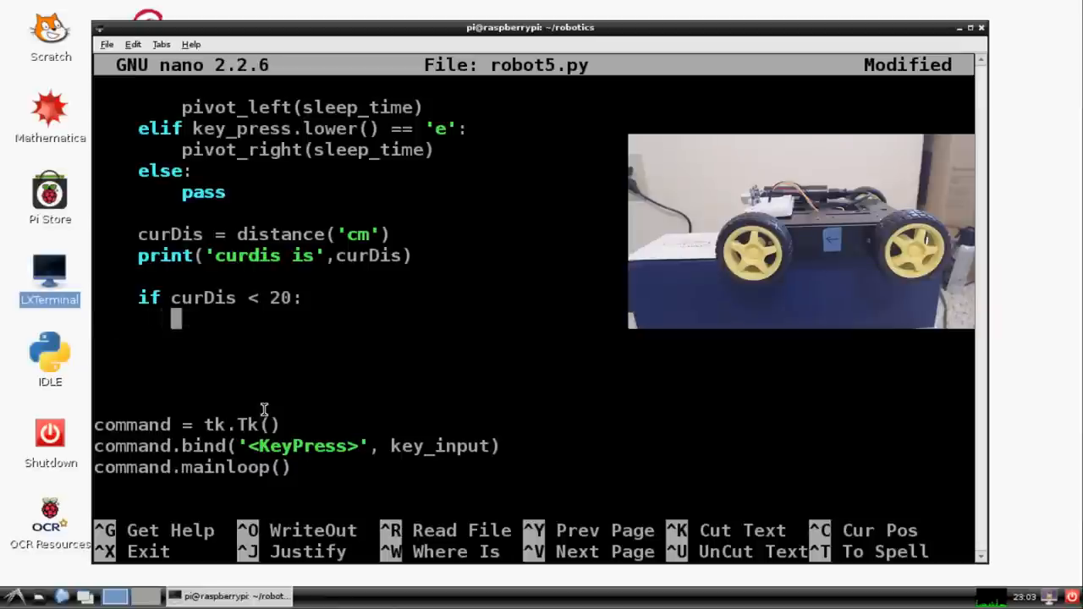
{"action": "type", "text": "init()"}
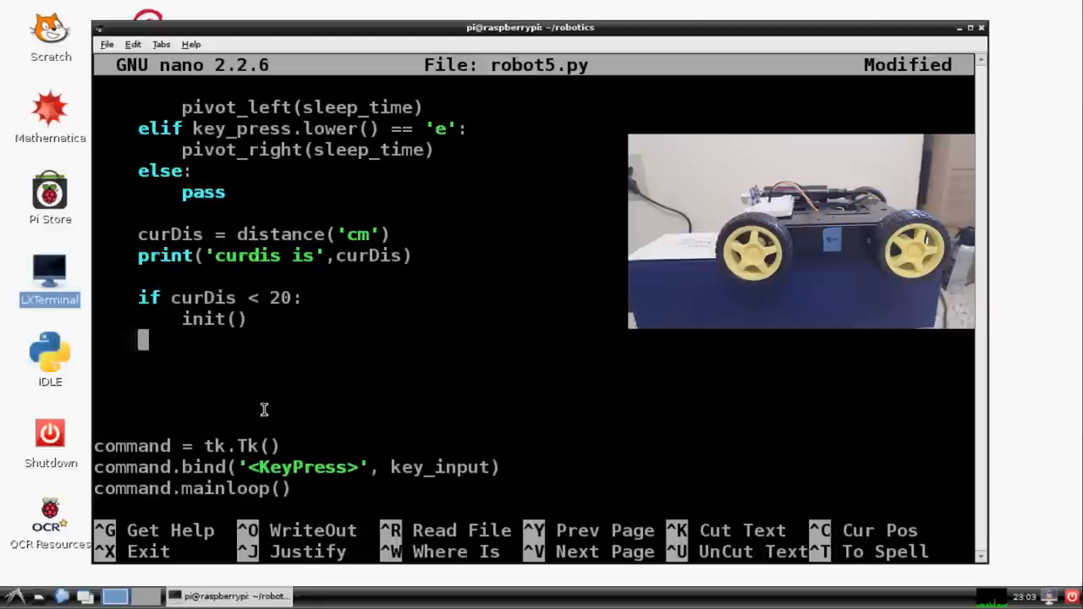
{"action": "type", "text": "r"}
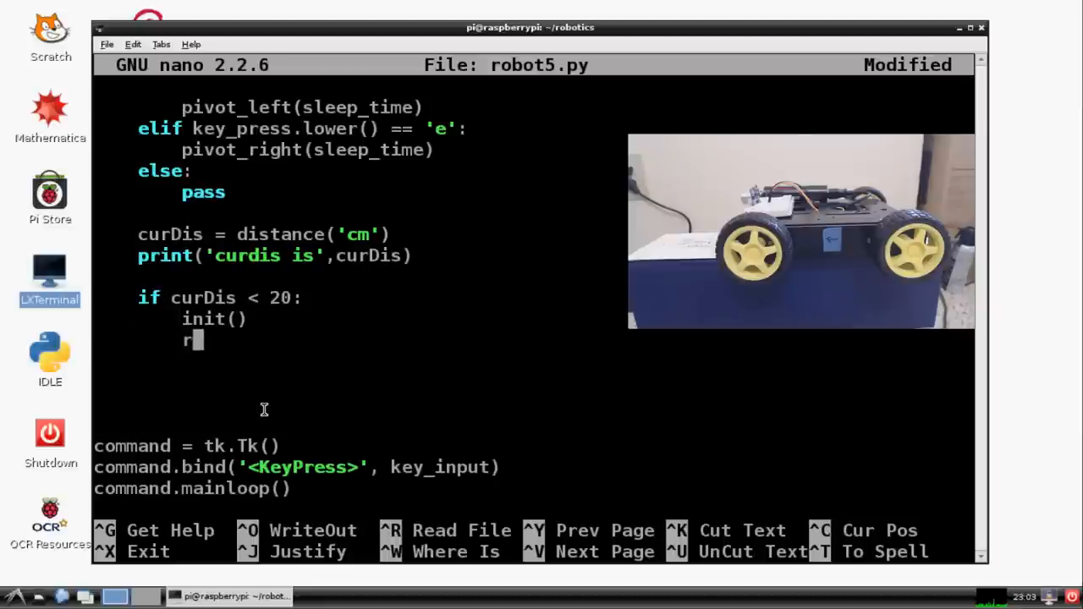
{"action": "type", "text": "everse()"}
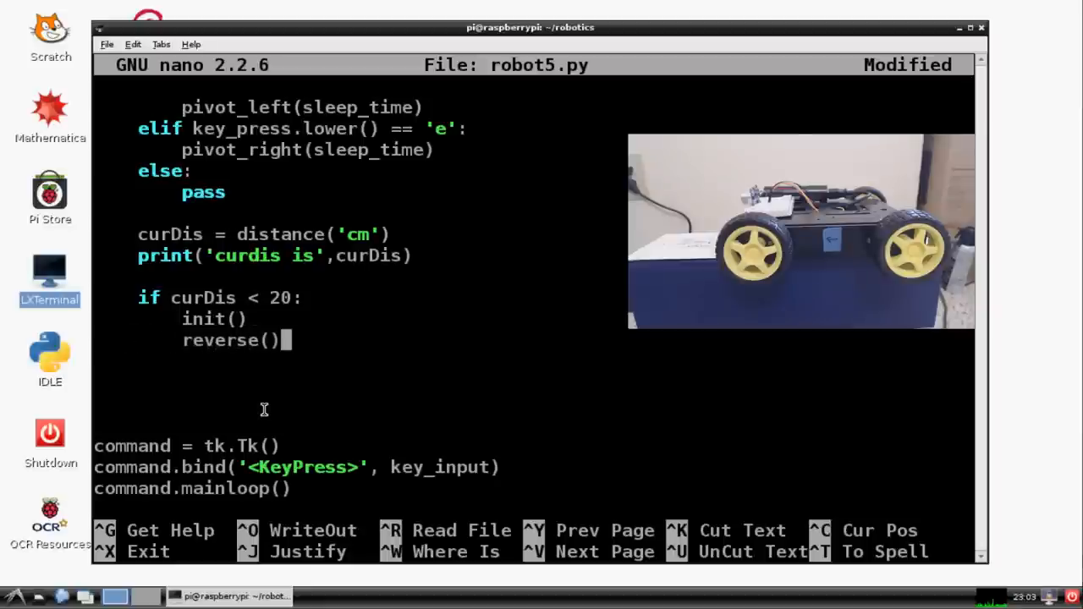
{"action": "type", "text": "2"}
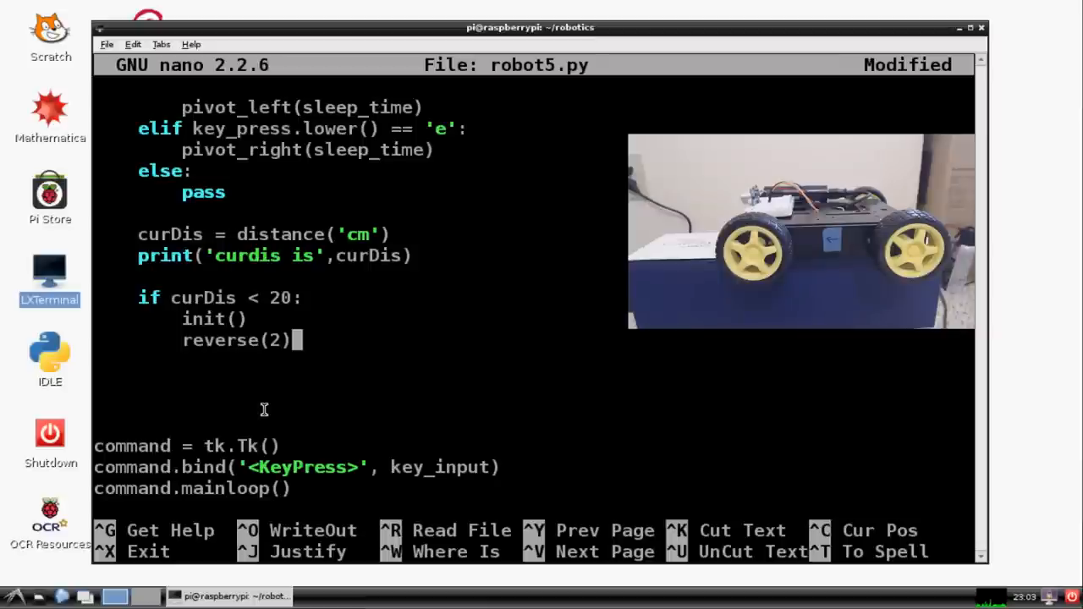
{"action": "mouse_move", "coordinate": [12, 375]}
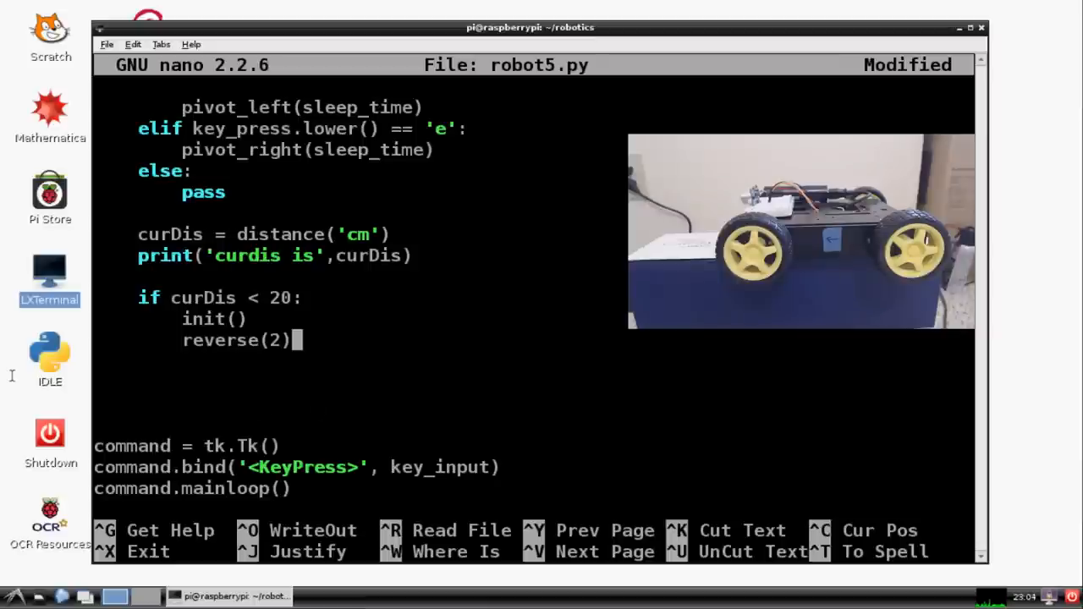
{"action": "mouse_move", "coordinate": [448, 335]}
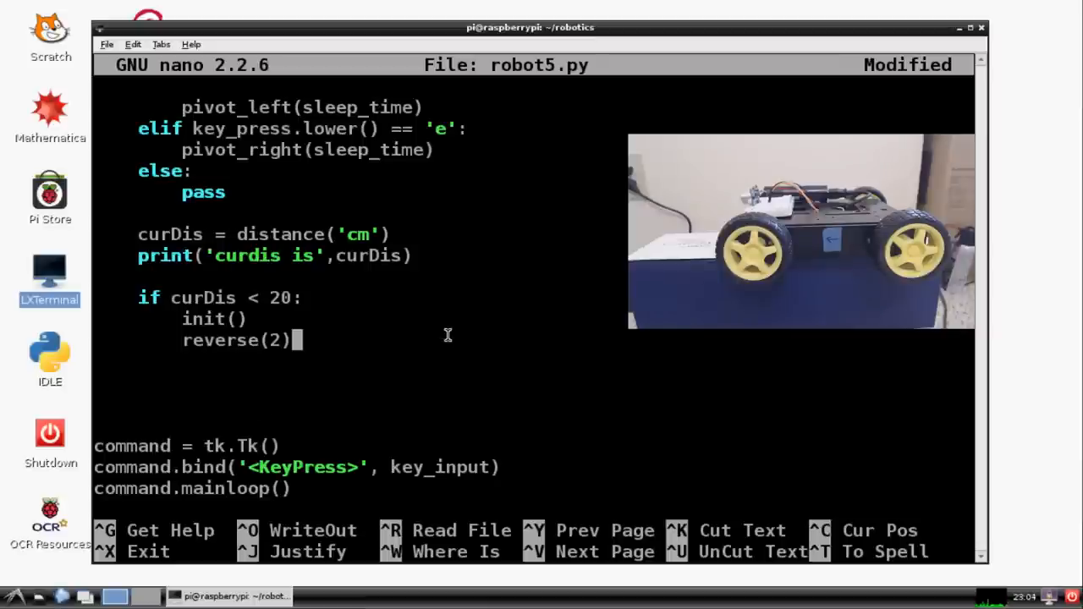
- Exit nano, confirming the save of robot5.py
{"action": "key", "text": "ctrl+x"}
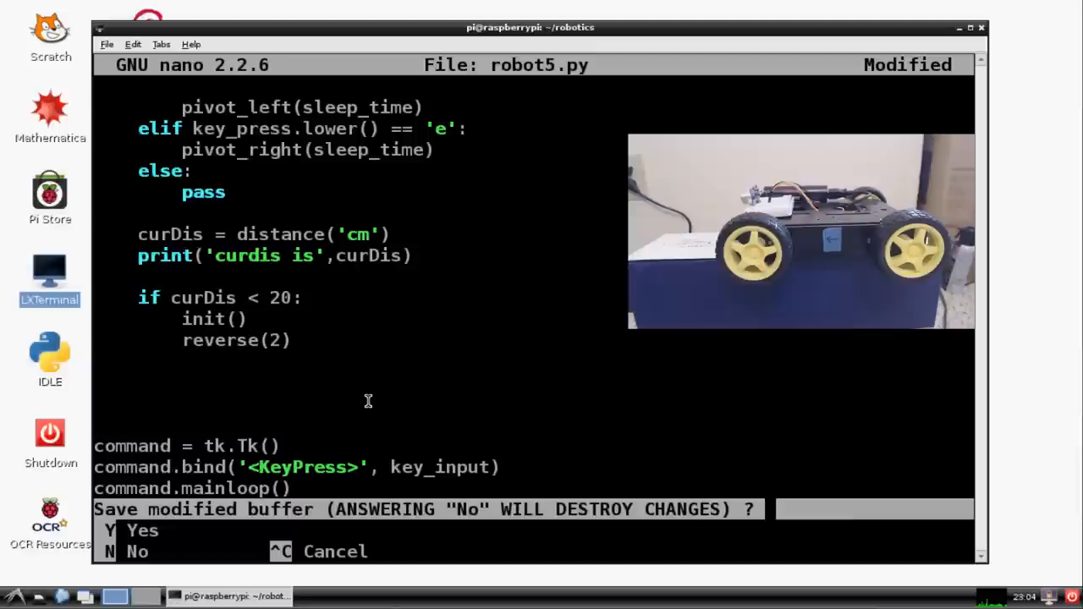
{"action": "key", "text": "y"}
{"action": "type", "text": "sudo"}
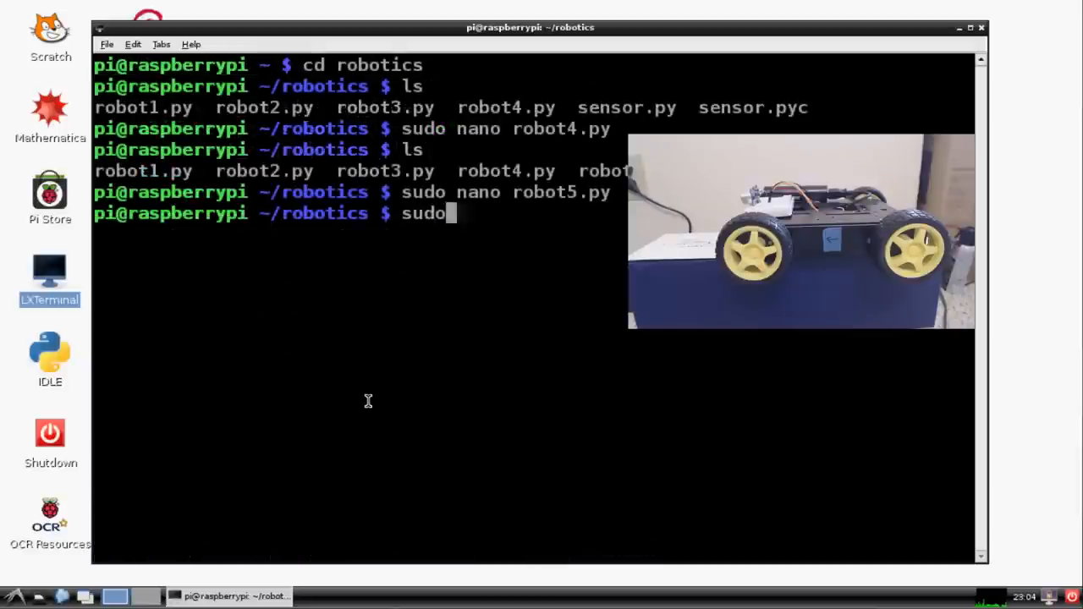
- Run 'sudo python robot5.py' to start the script
{"action": "type", "text": "python robot5.py"}
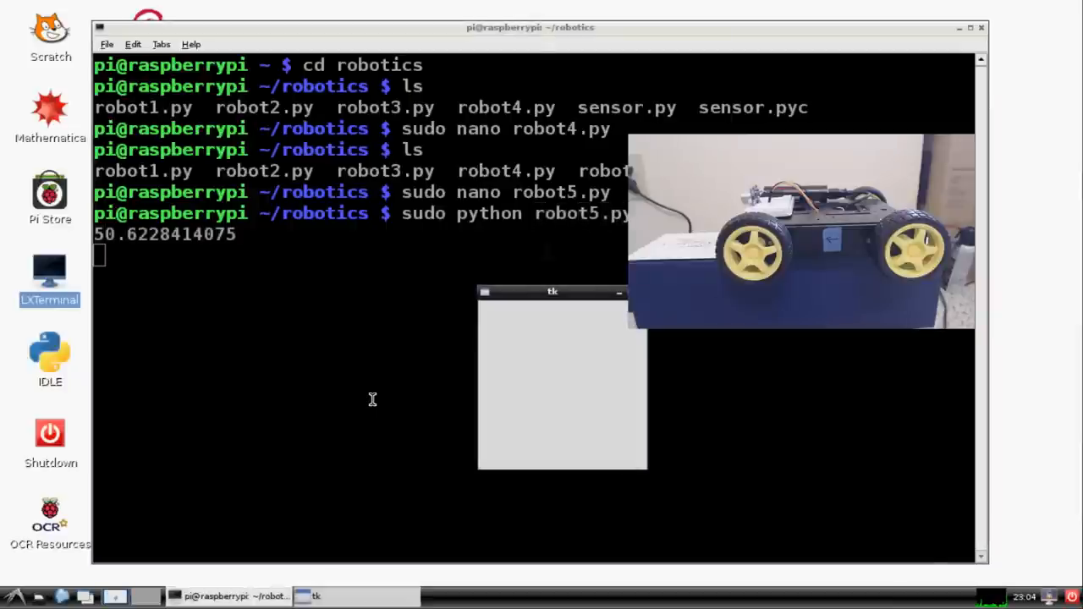
{"action": "mouse_move", "coordinate": [151, 268]}
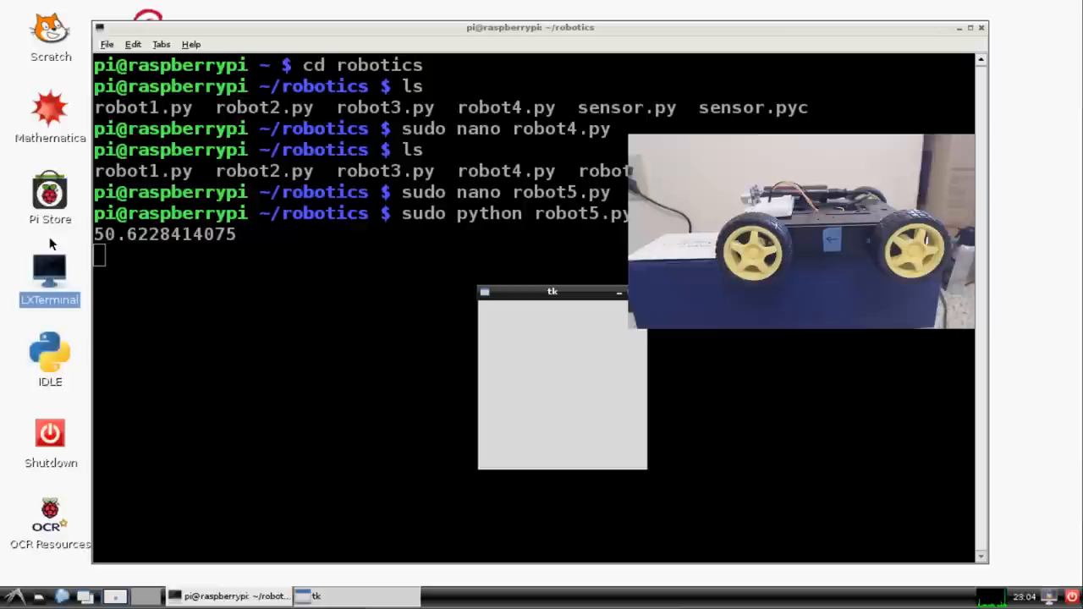
{"action": "mouse_move", "coordinate": [70, 296]}
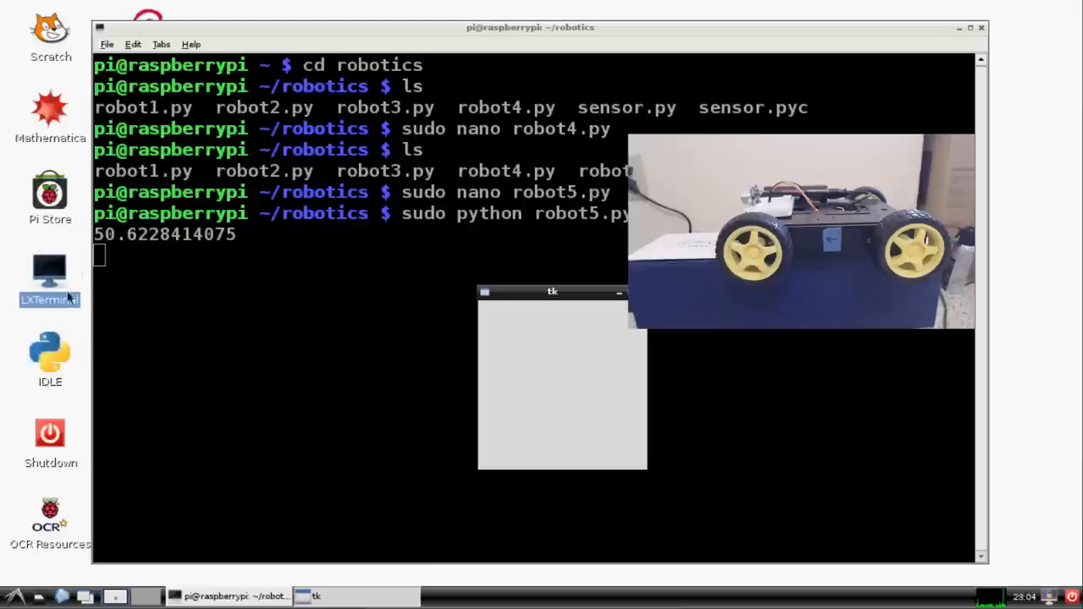
{"action": "mouse_move", "coordinate": [66, 292]}
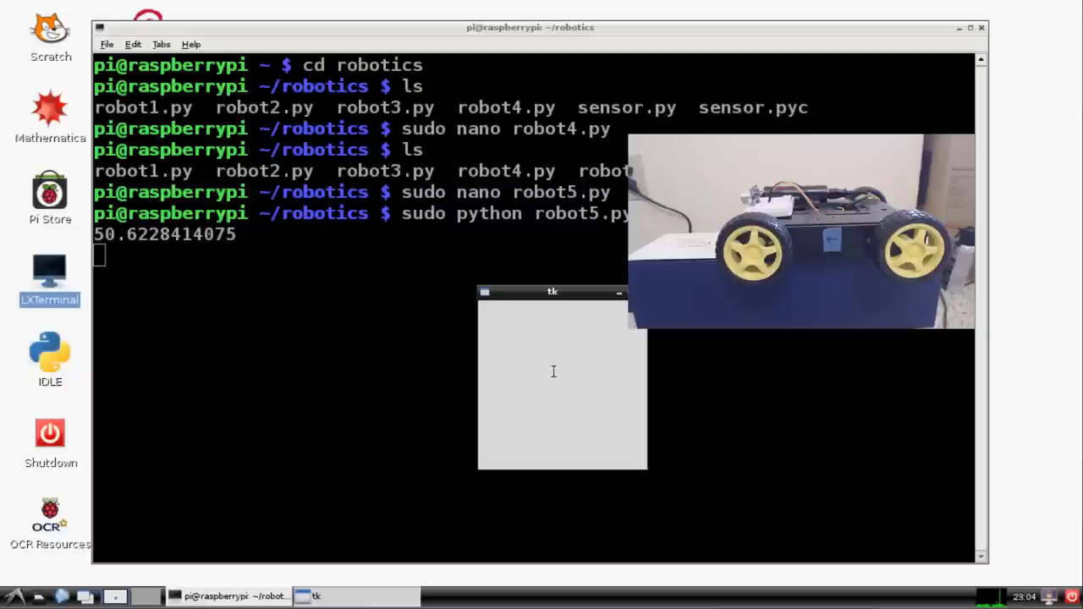
{"action": "mouse_move", "coordinate": [588, 364]}
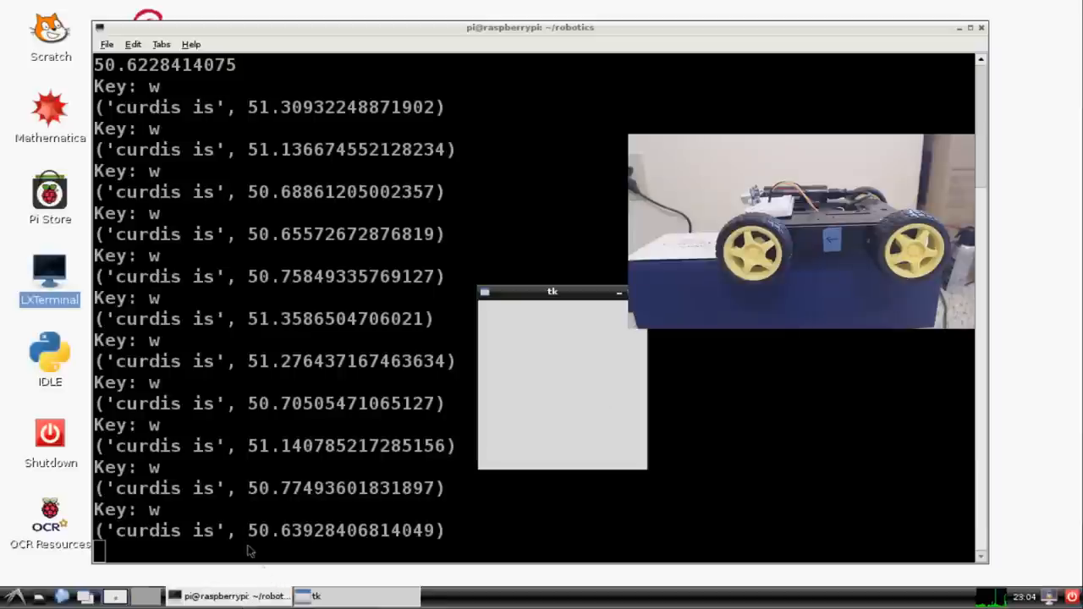
{"action": "mouse_move", "coordinate": [311, 475]}
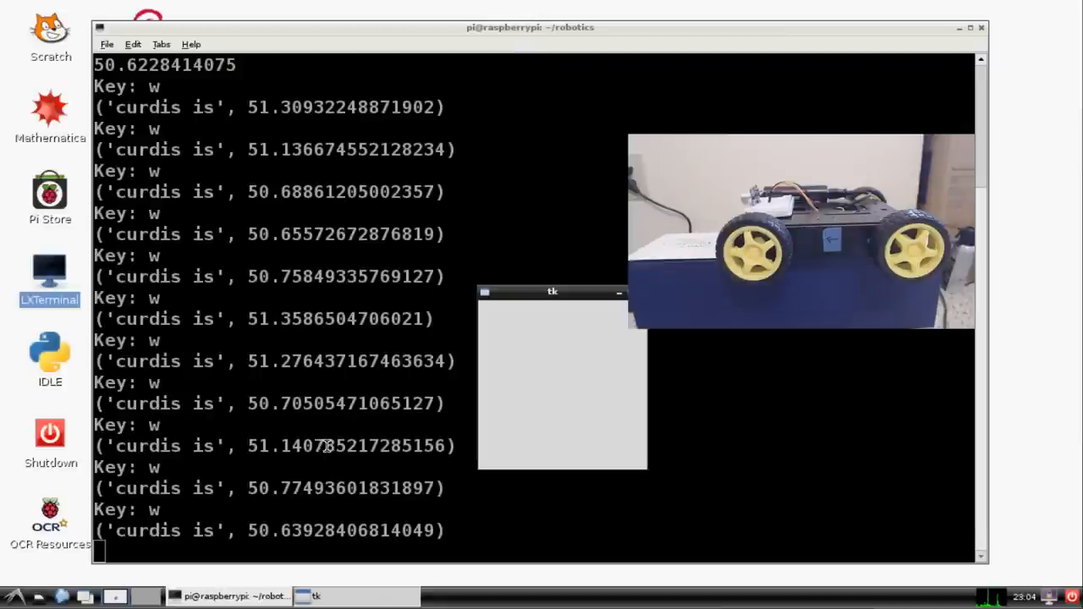
{"action": "mouse_move", "coordinate": [605, 379]}
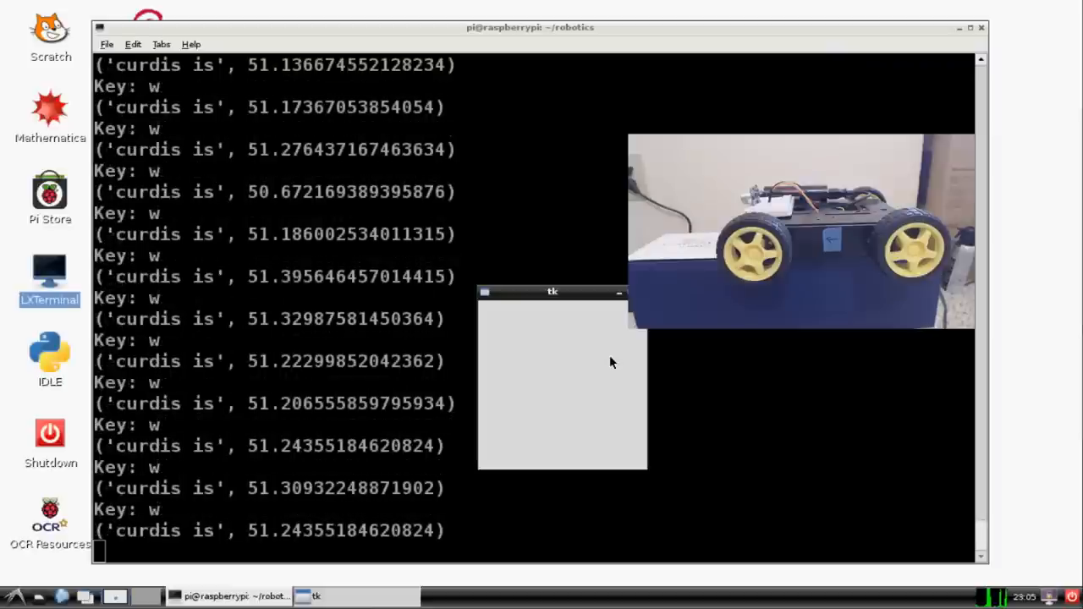
{"action": "mouse_move", "coordinate": [100, 228]}
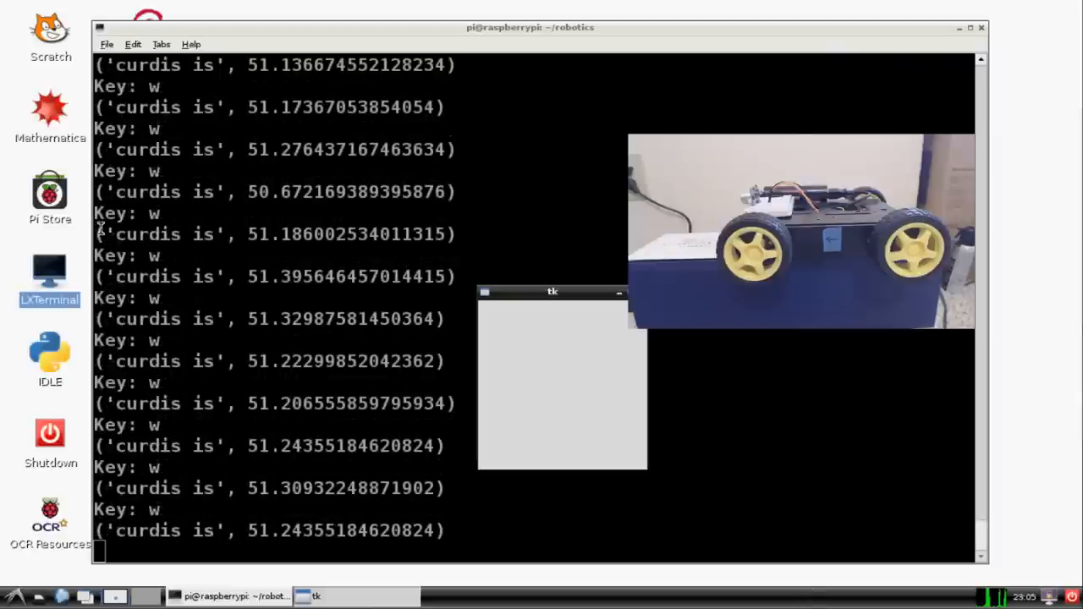
{"action": "mouse_move", "coordinate": [596, 144]}
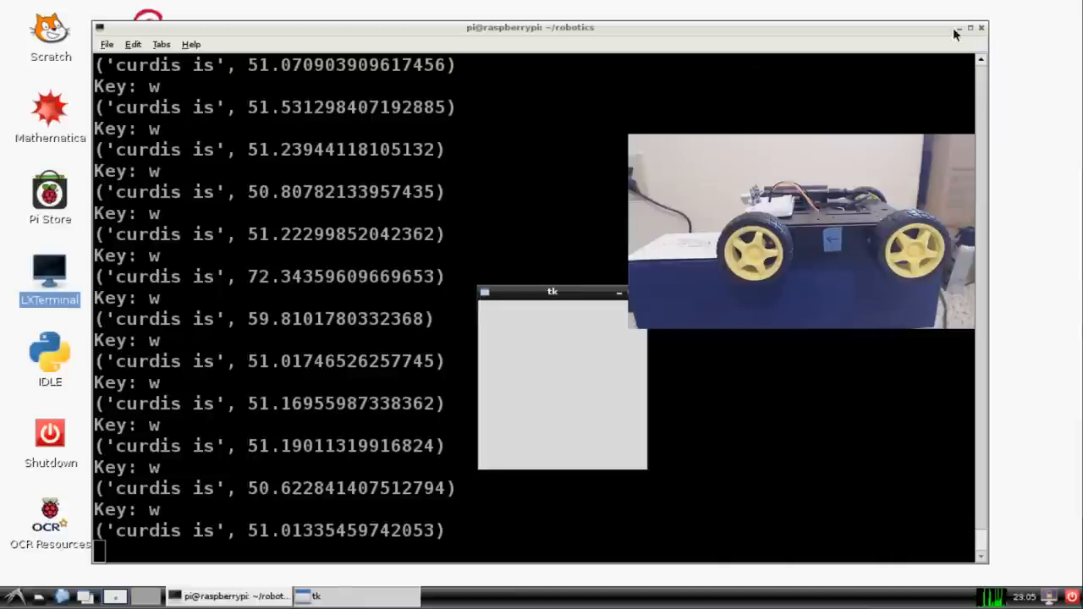
- Minimize LXTerminal to reveal the tk control window on the desktop
{"action": "left_click", "coordinate": [959, 27]}
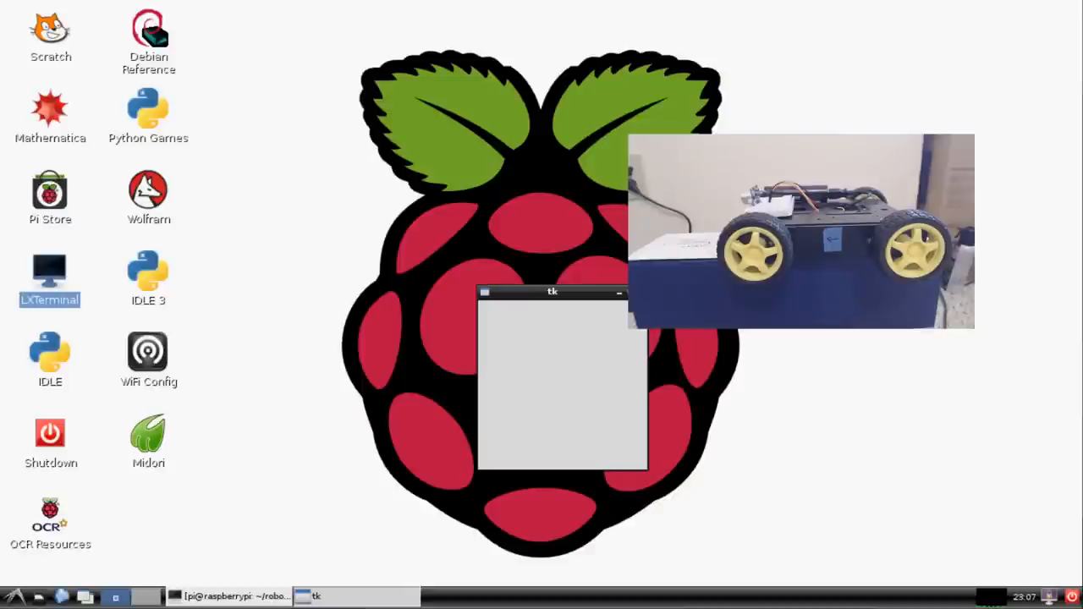
{"action": "mouse_move", "coordinate": [460, 531]}
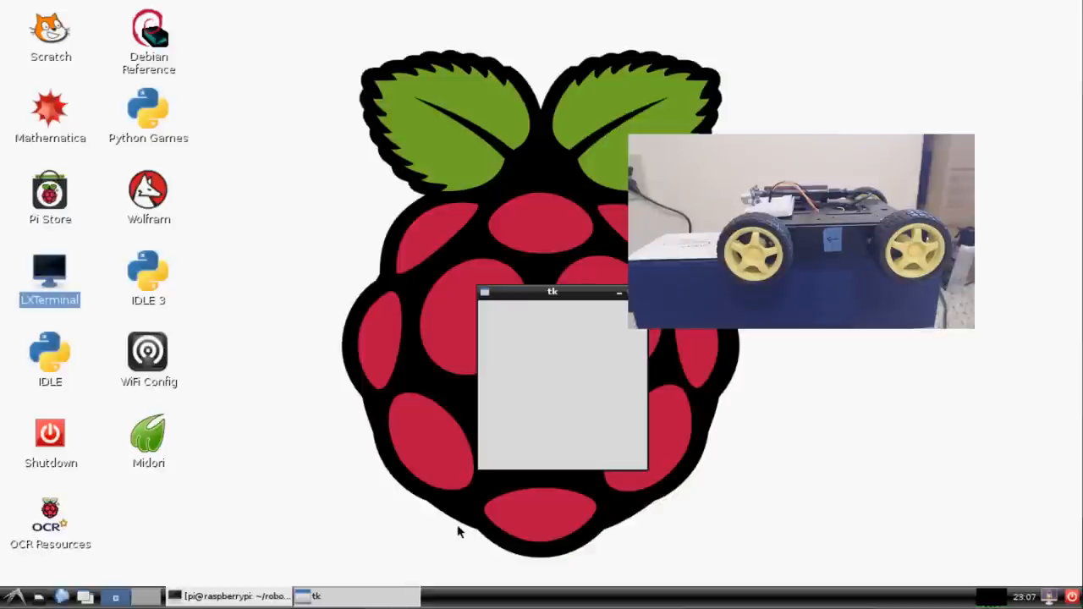